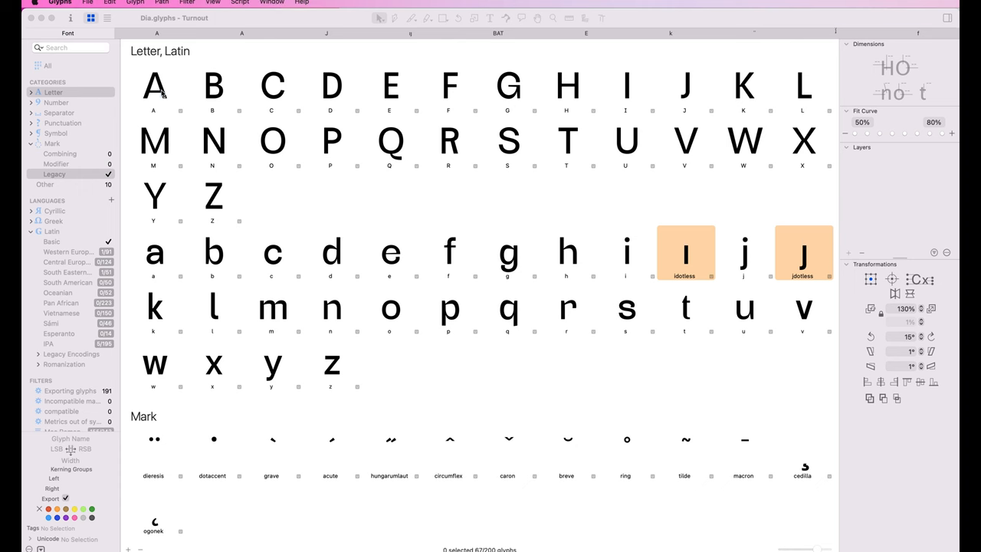
# Filter to combining marks and list the glyphs missing for Western European Latin
pyautogui.click(154, 86)
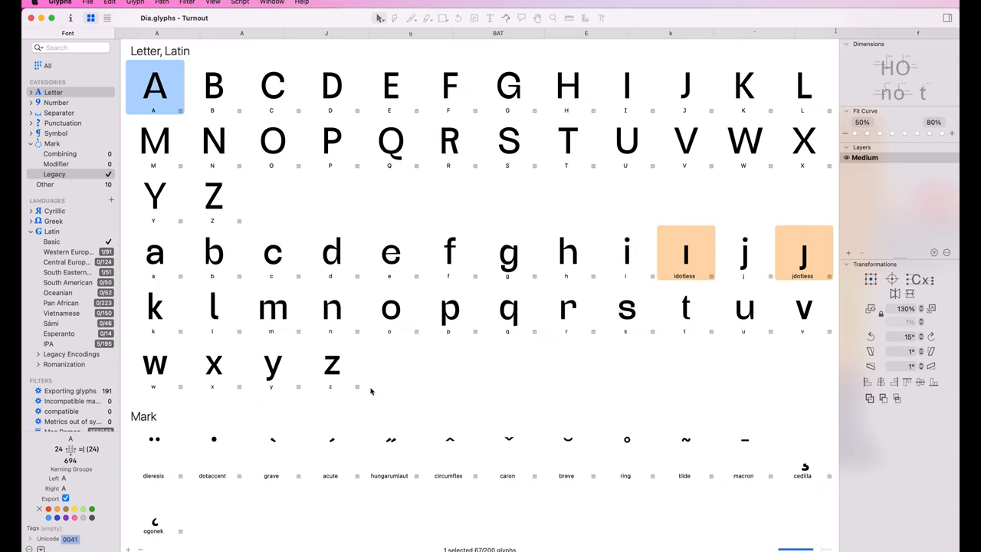
pyautogui.moveTo(323, 368)
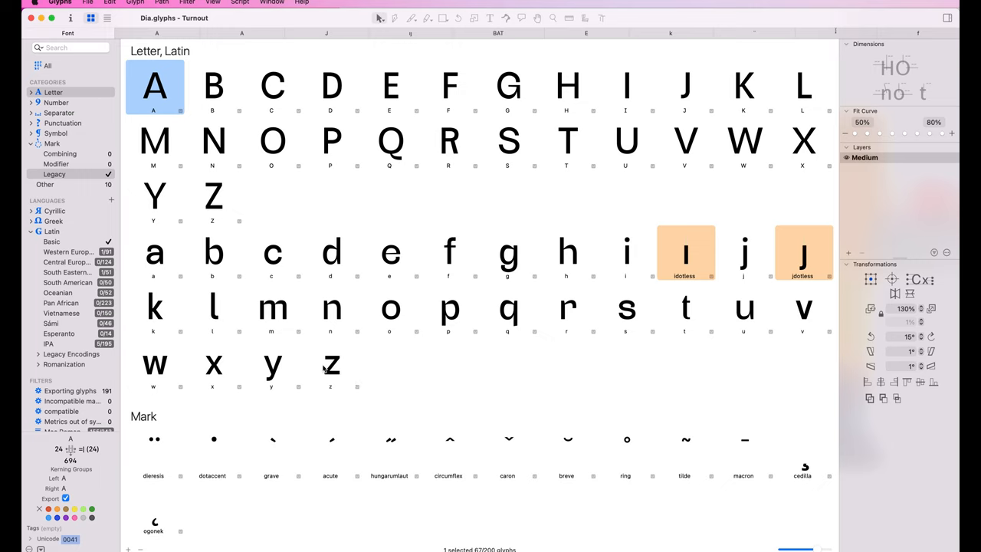
pyautogui.moveTo(402, 368)
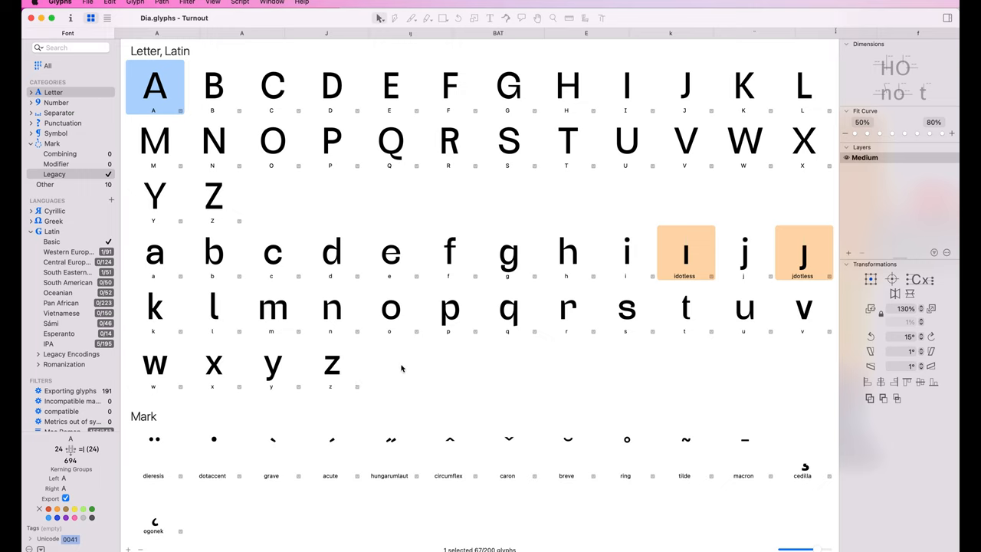
pyautogui.moveTo(163, 502)
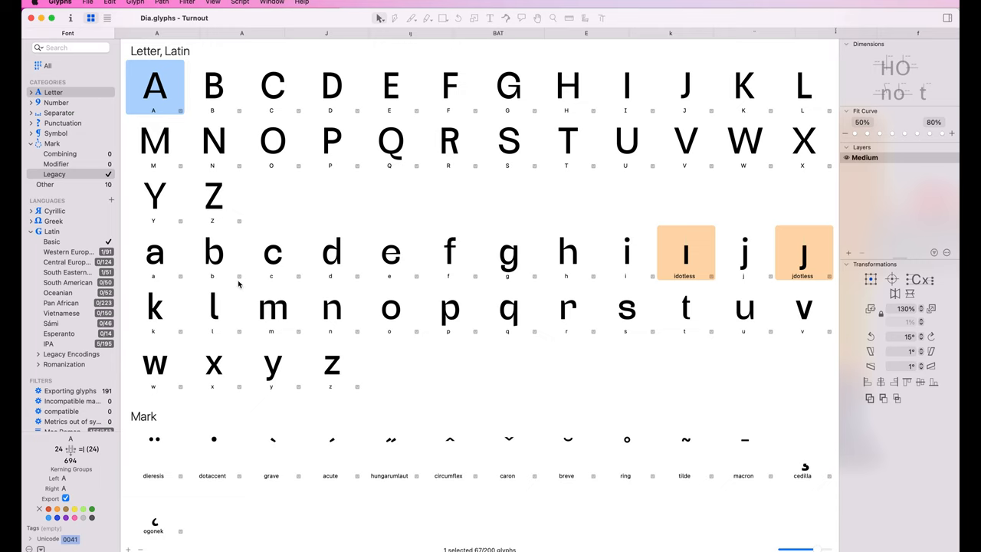
pyautogui.moveTo(85, 180)
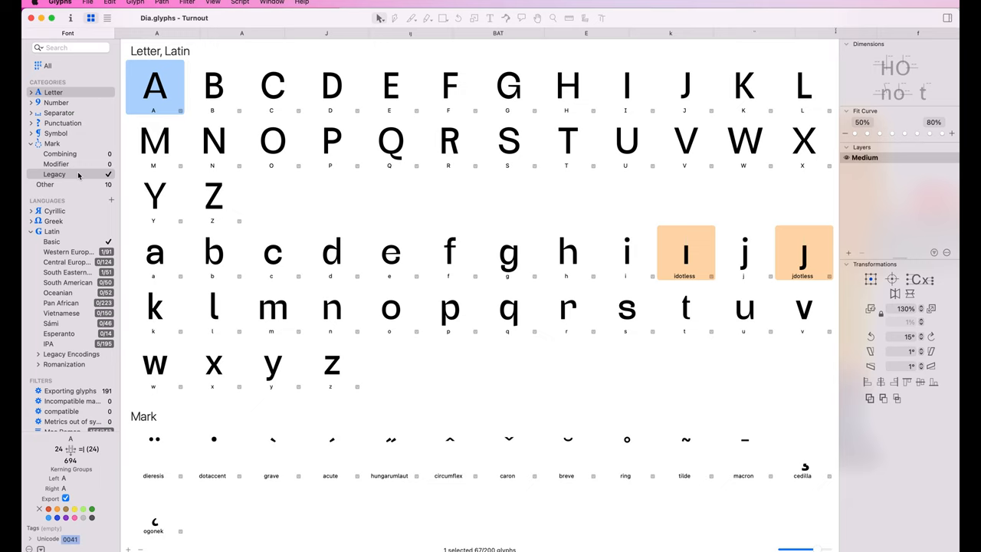
pyautogui.moveTo(161, 473)
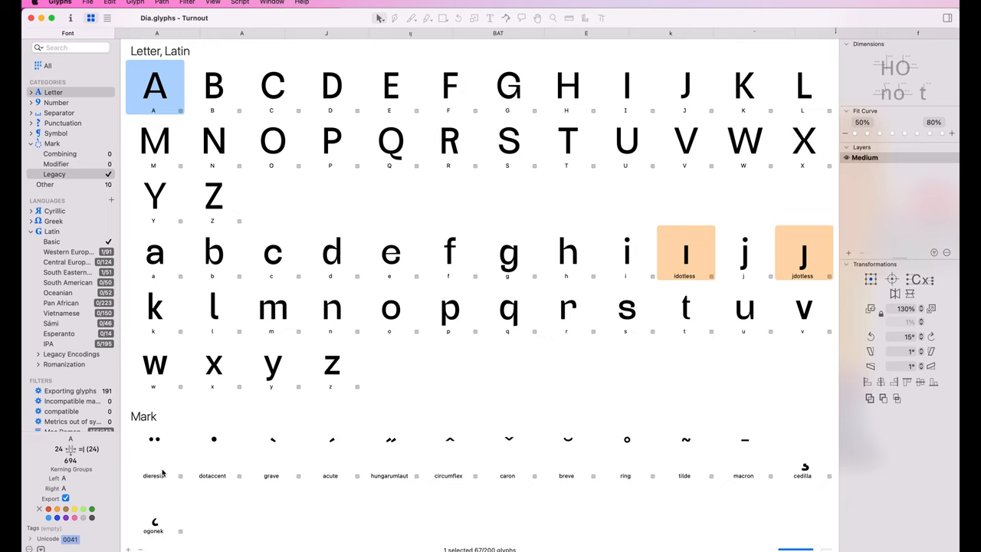
pyautogui.moveTo(802, 496)
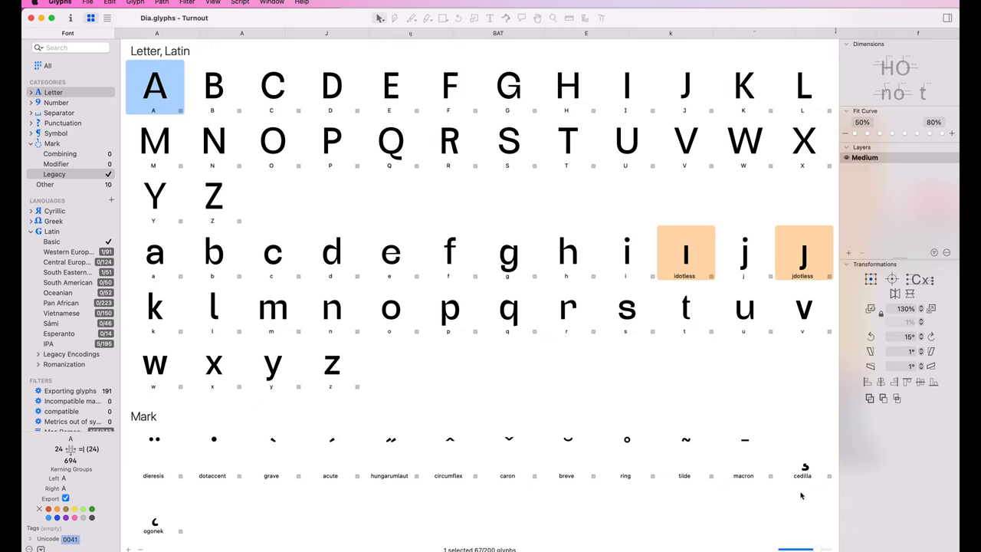
pyautogui.moveTo(260, 224)
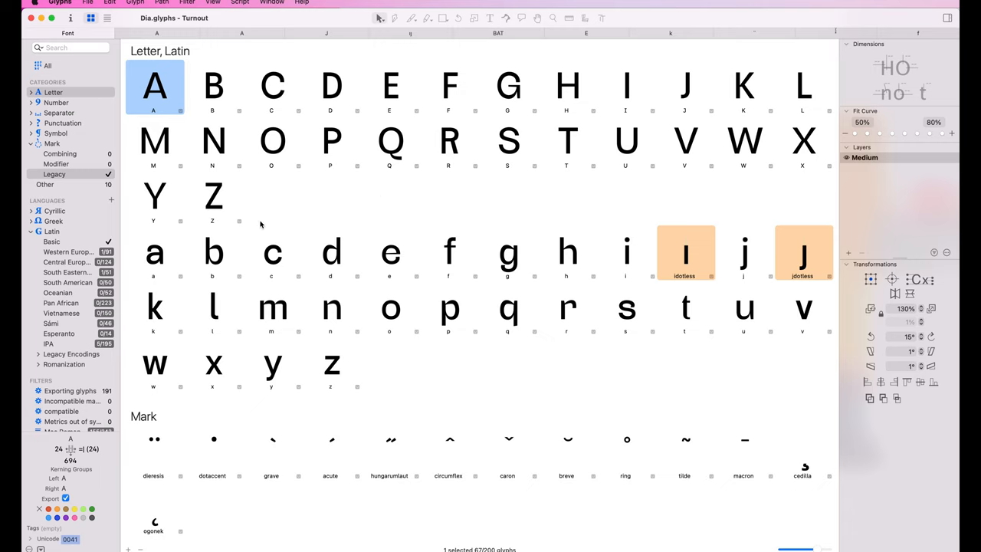
pyautogui.moveTo(304, 187)
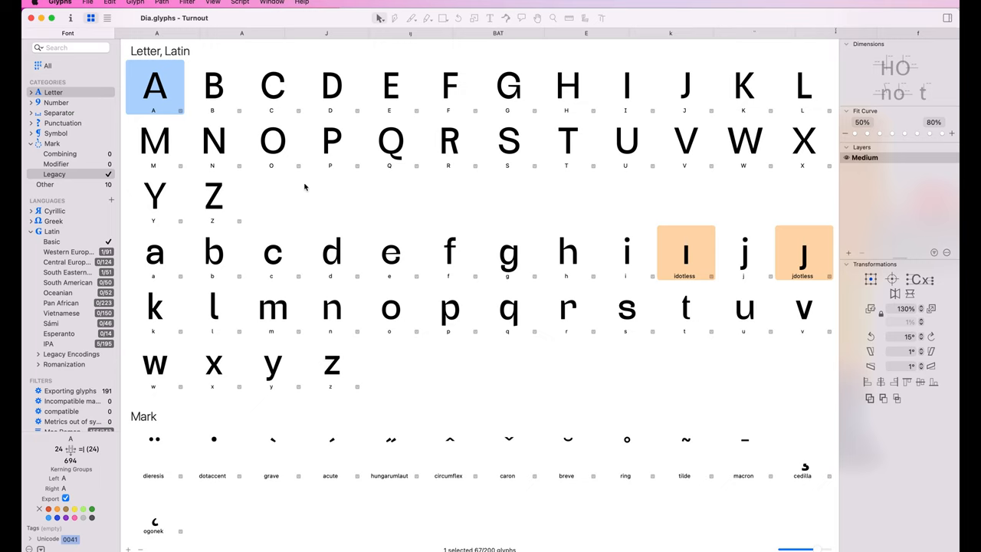
pyautogui.moveTo(797, 226)
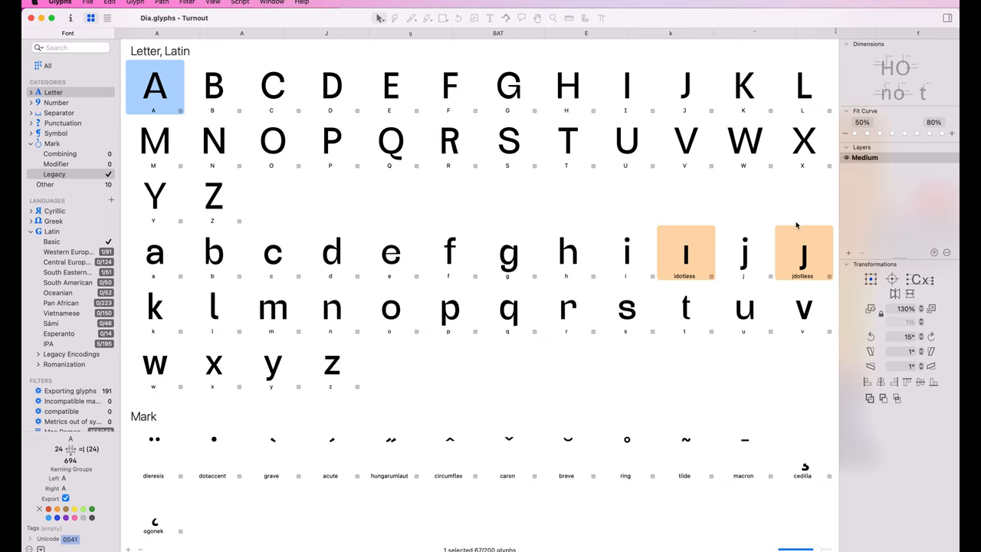
pyautogui.moveTo(680, 251)
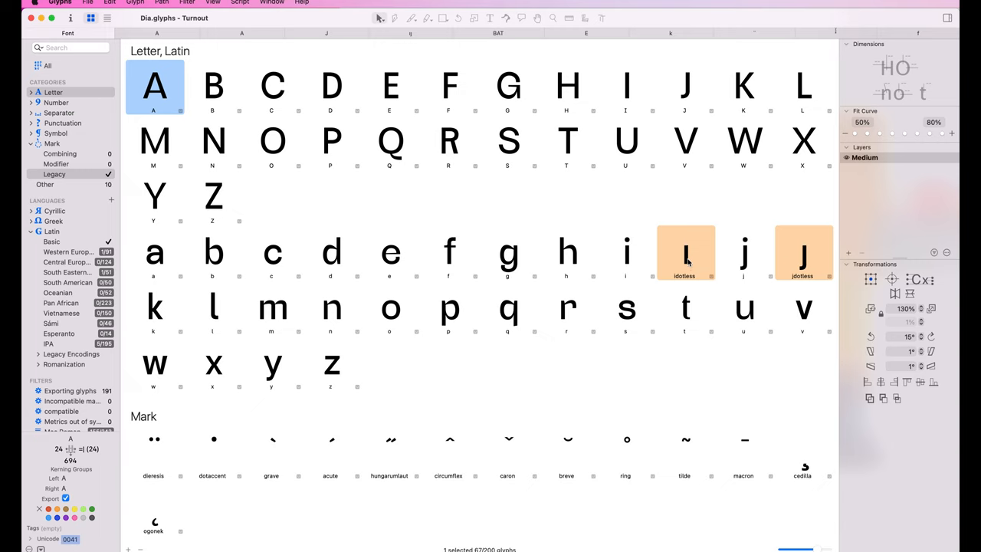
pyautogui.moveTo(790, 258)
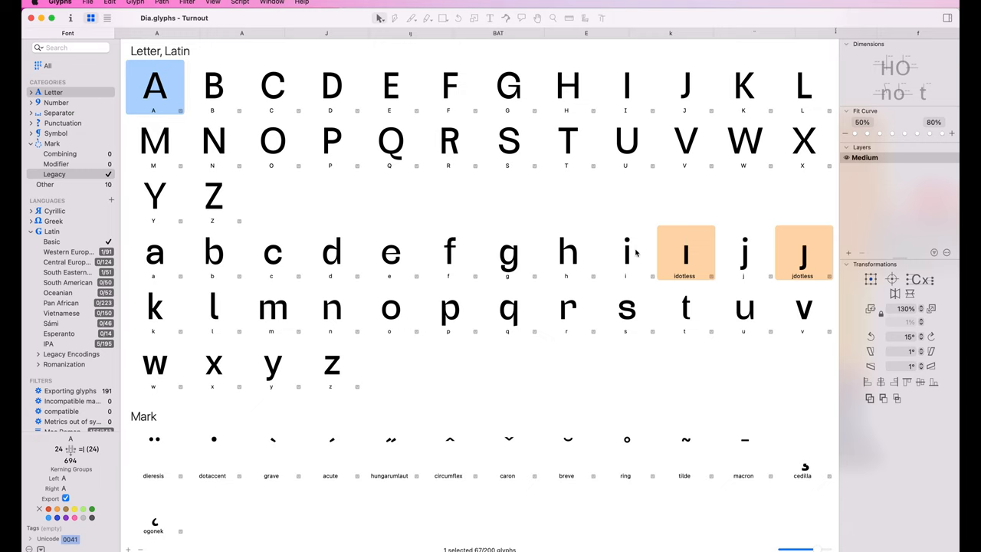
pyautogui.moveTo(539, 473)
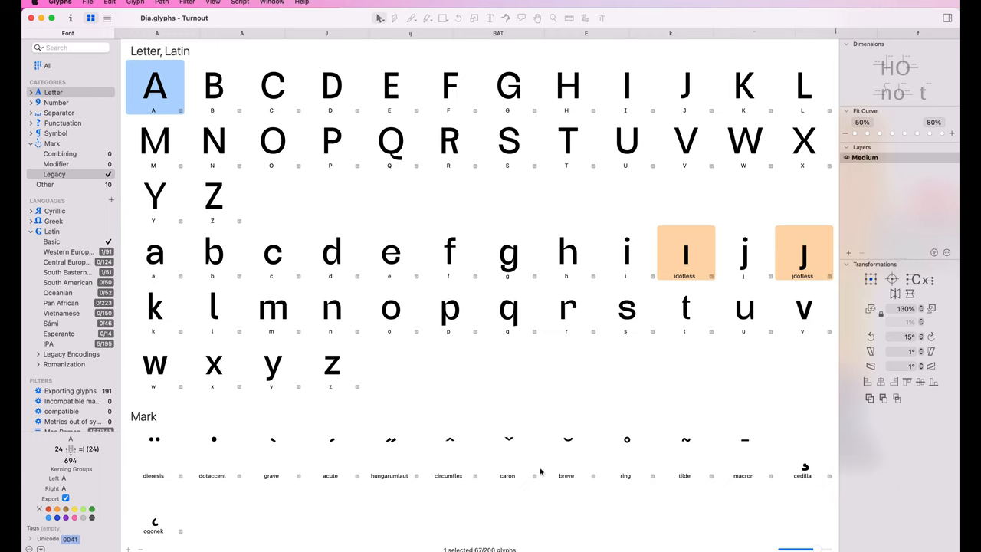
pyautogui.moveTo(705, 307)
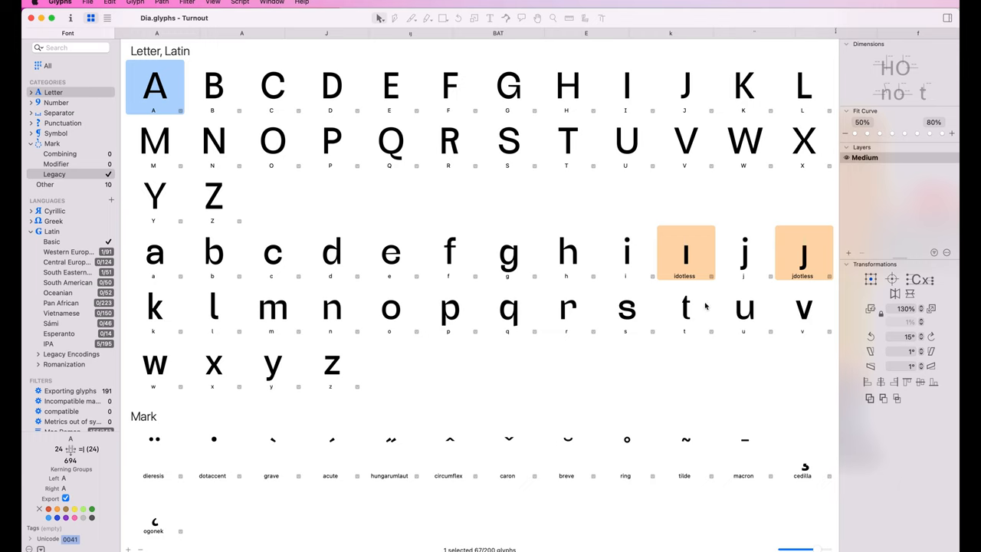
pyautogui.click(683, 253)
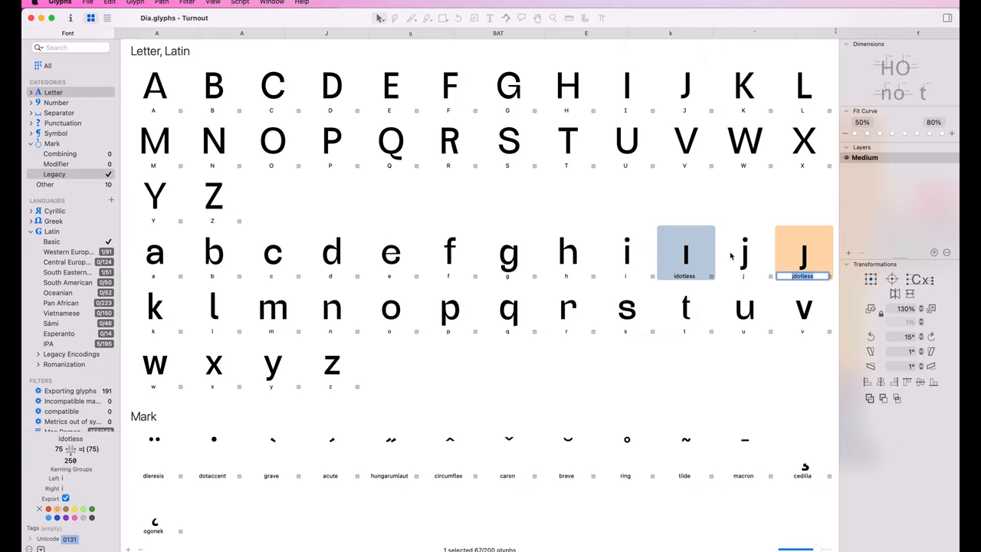
pyautogui.moveTo(742, 273)
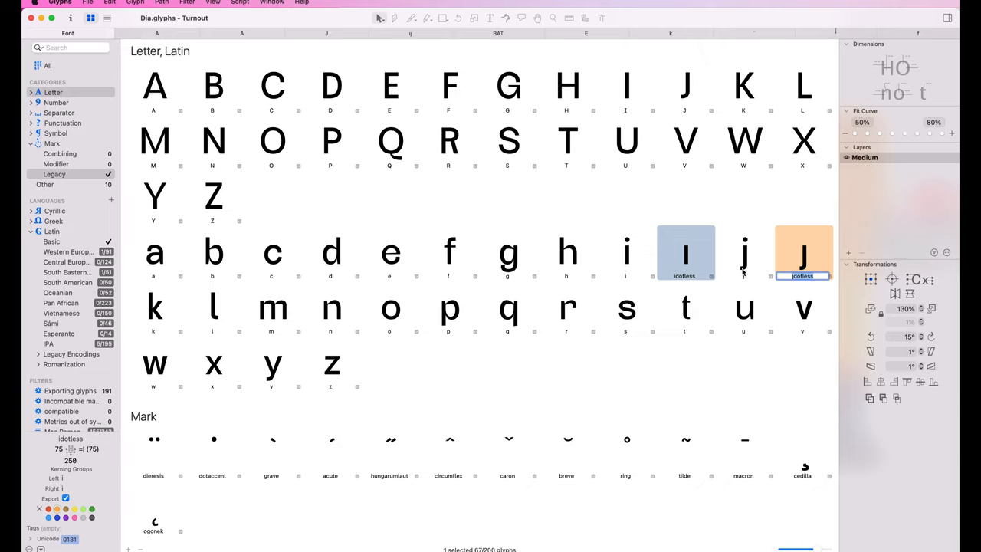
pyautogui.click(60, 153)
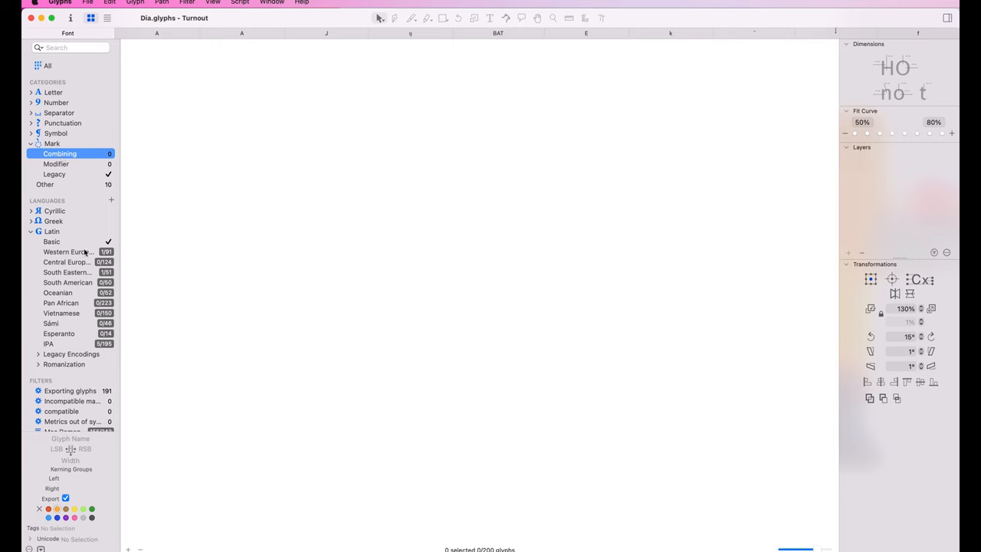
pyautogui.click(68, 251)
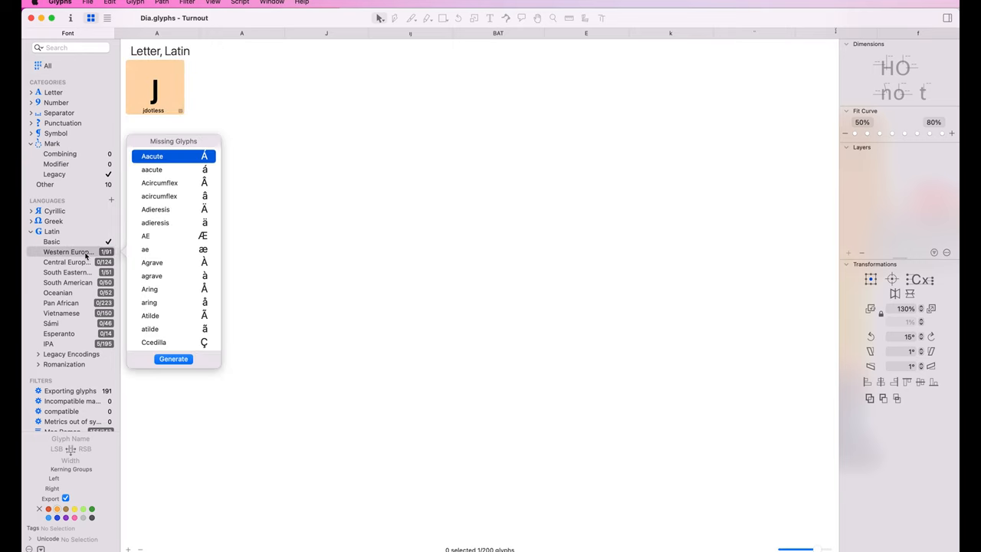
pyautogui.moveTo(162, 248)
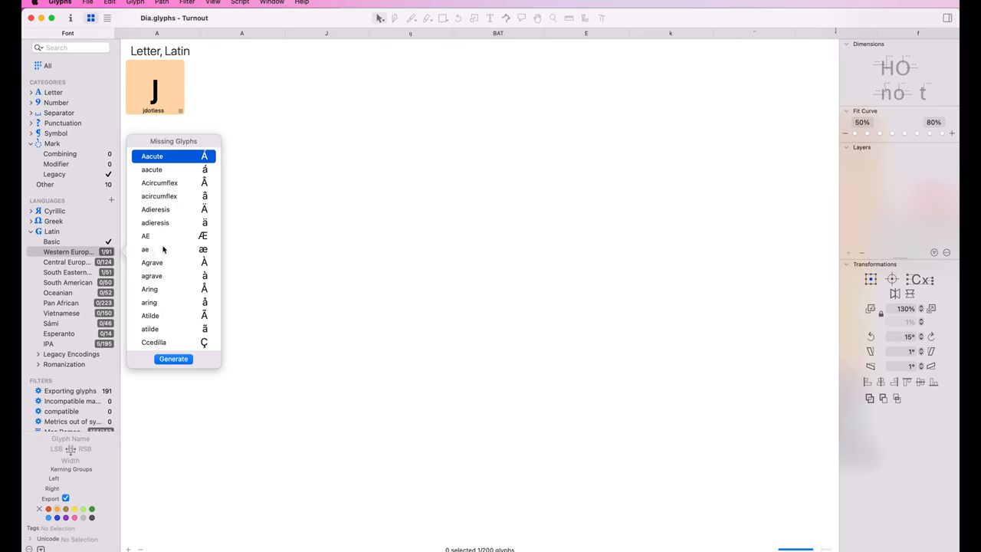
# Generate all the missing combining marks, acutecomb through tildecomb
pyautogui.scroll(-3)
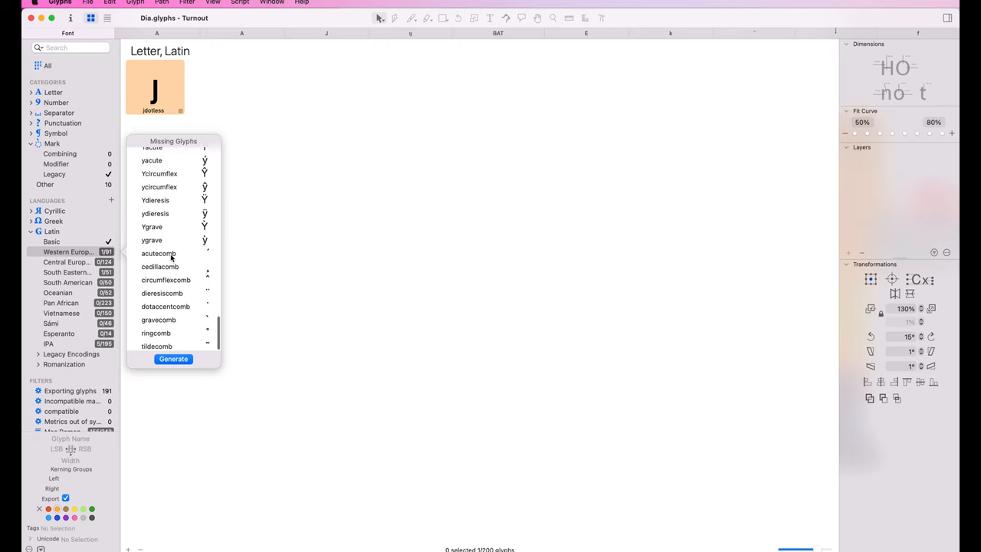
pyautogui.click(160, 253)
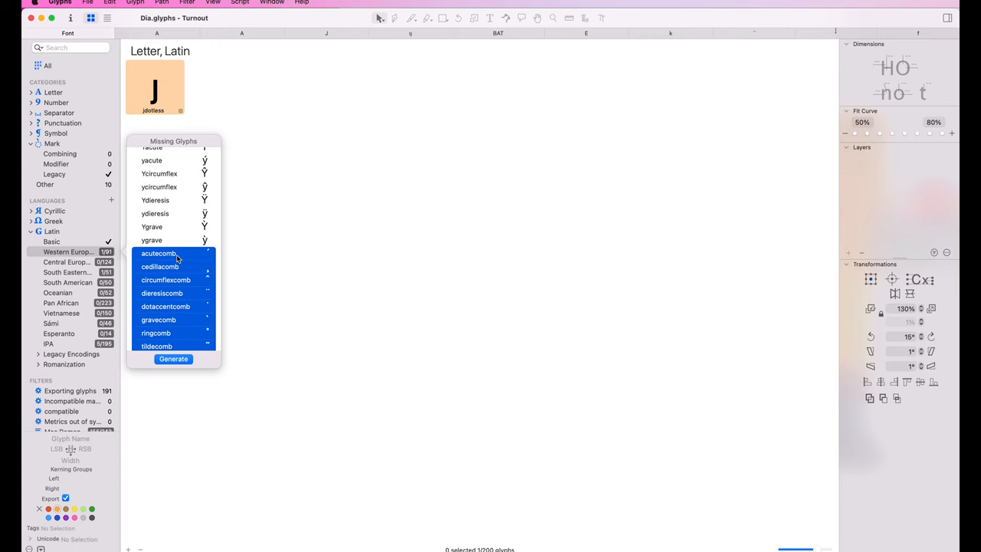
pyautogui.moveTo(102, 221)
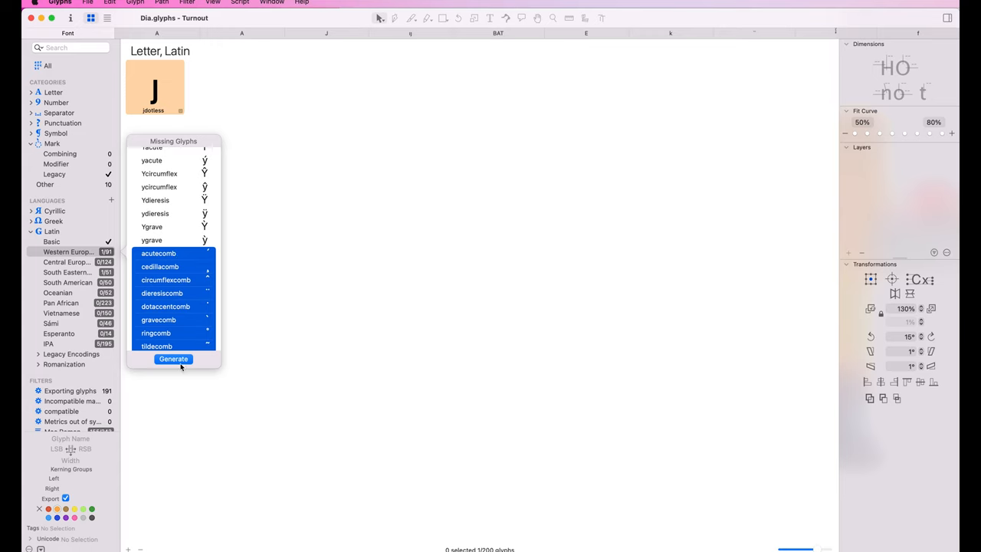
pyautogui.click(171, 359)
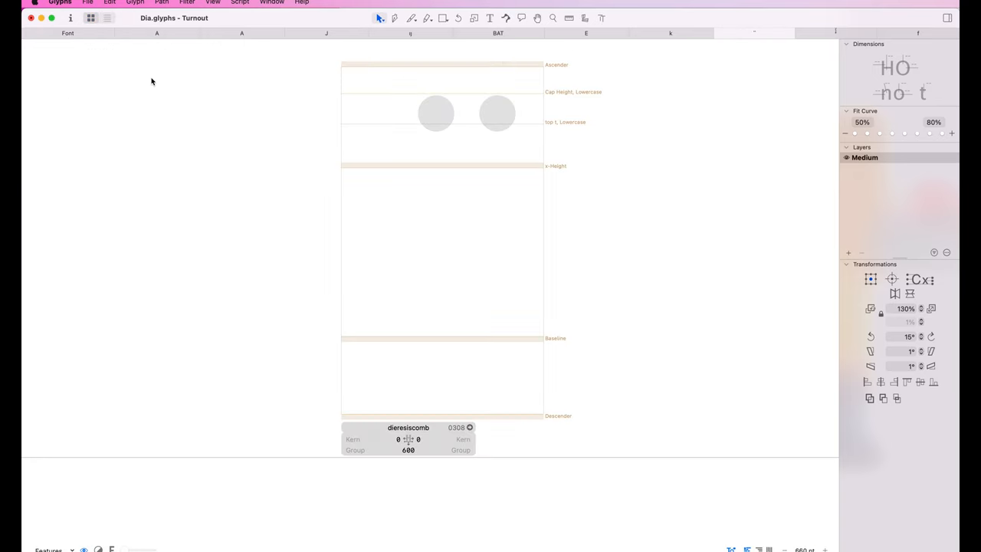
# Jump to the dieresiscomb mark via glyph search and start editing it
pyautogui.rightClick(499, 113)
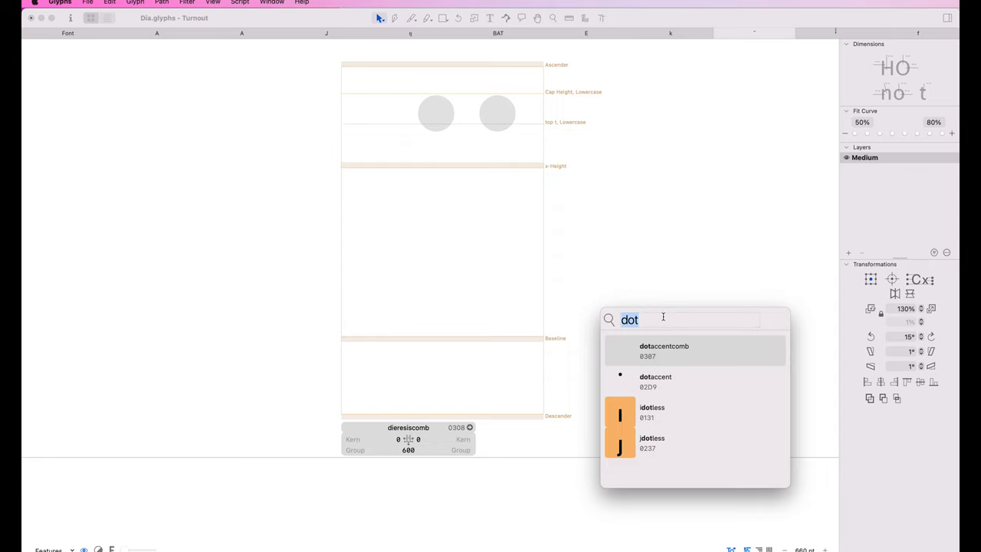
pyautogui.write('die')
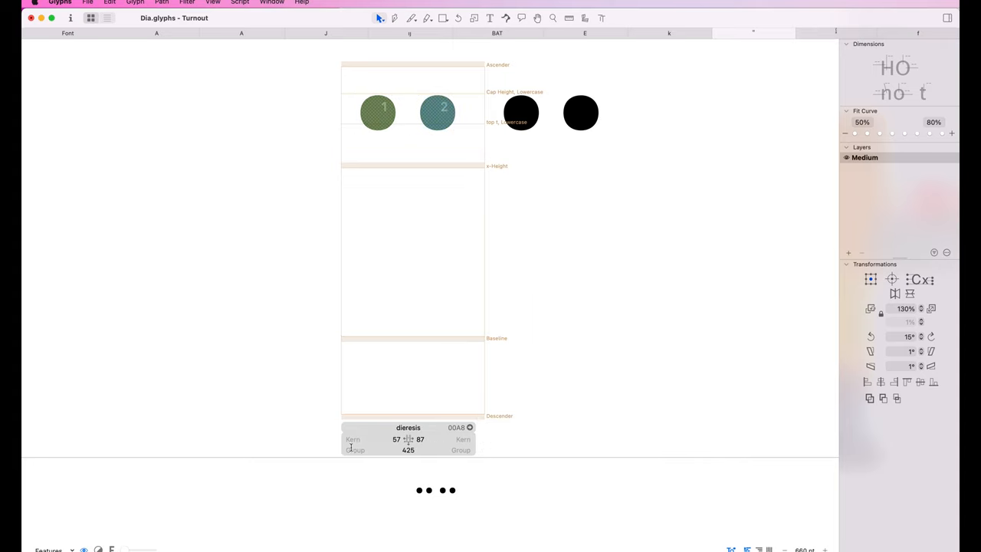
pyautogui.doubleClick(408, 426)
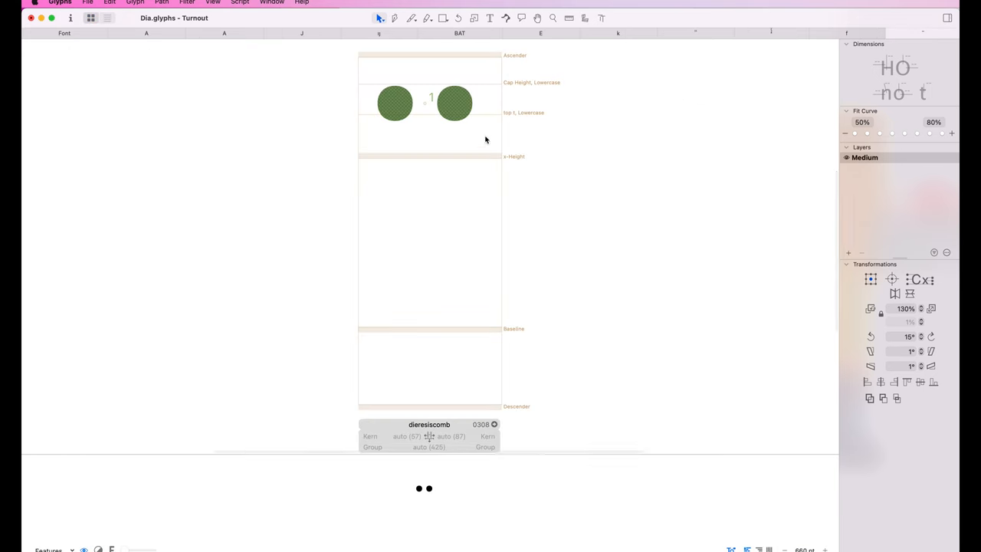
pyautogui.write('die')
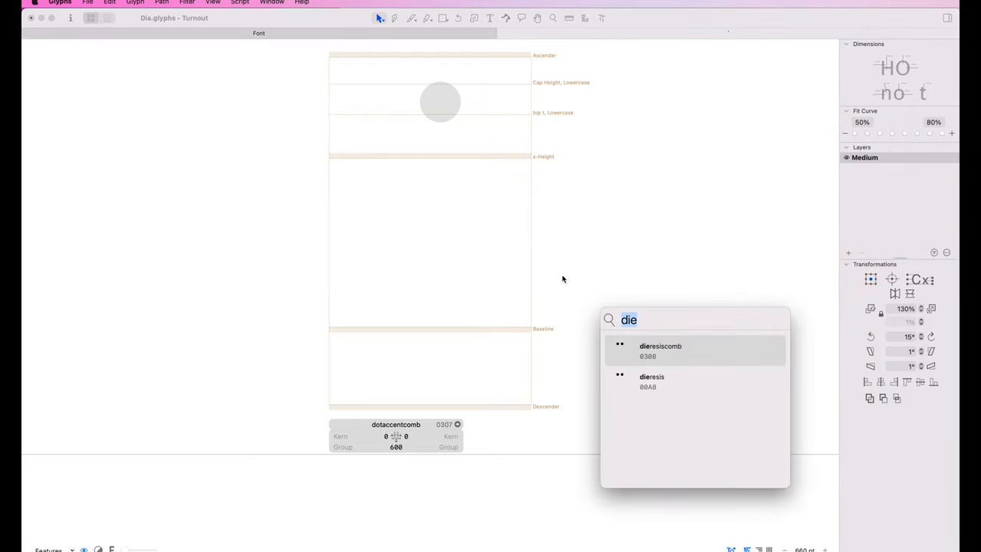
# Step through the dotaccent and acute marks with glyph search
pyautogui.write('dot')
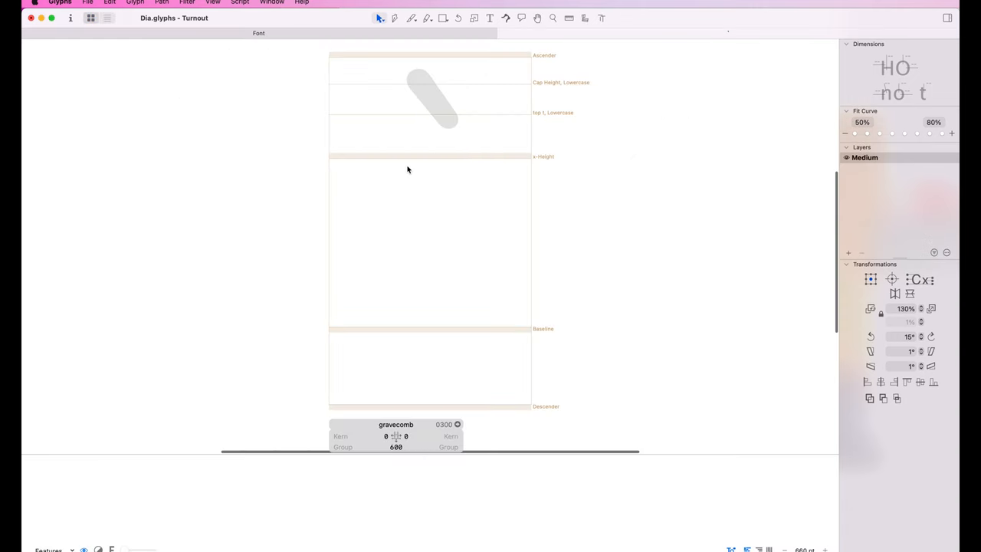
pyautogui.write('dot')
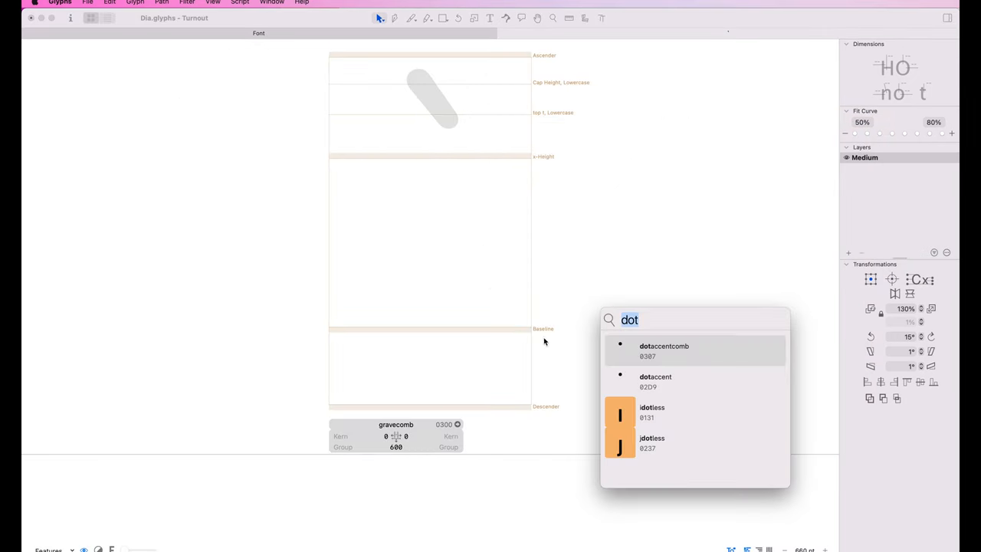
pyautogui.write('acute')
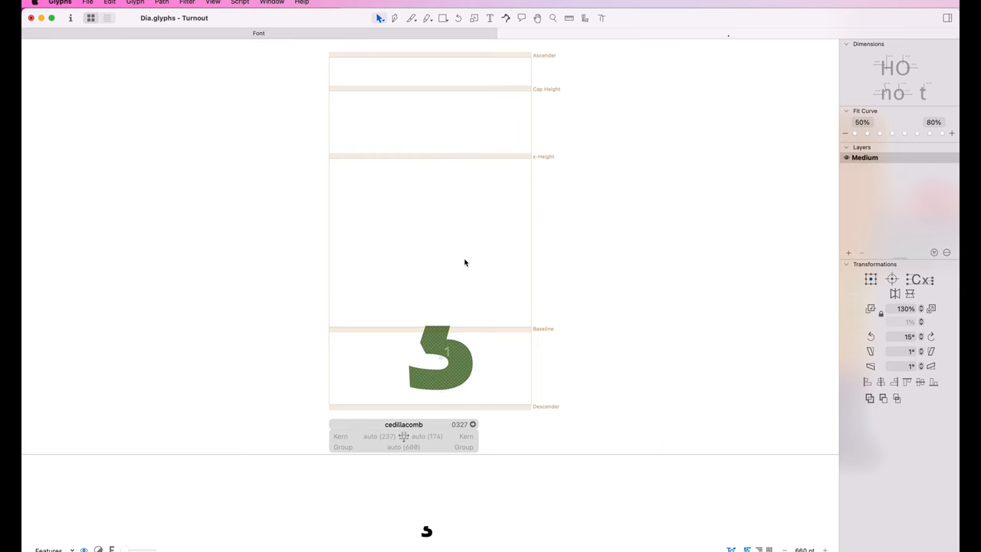
# From the Latin letters overview, add an anchor named 'top' to the capital A
pyautogui.click(90, 19)
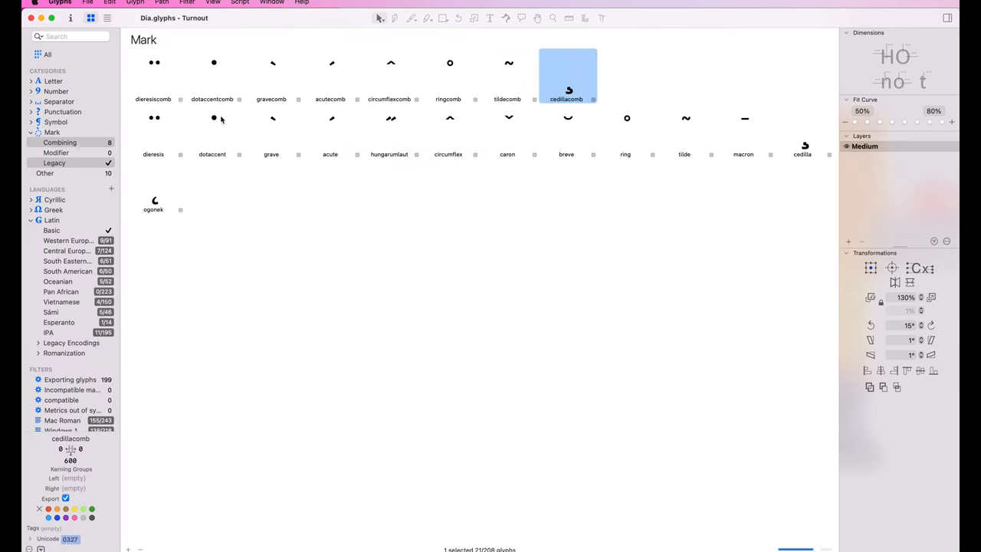
pyautogui.click(59, 141)
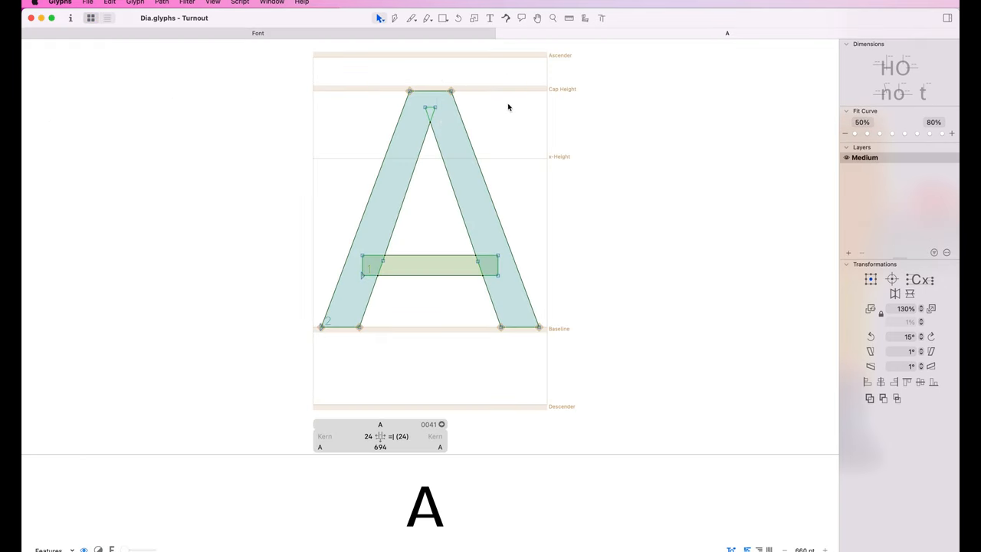
pyautogui.rightClick(490, 107)
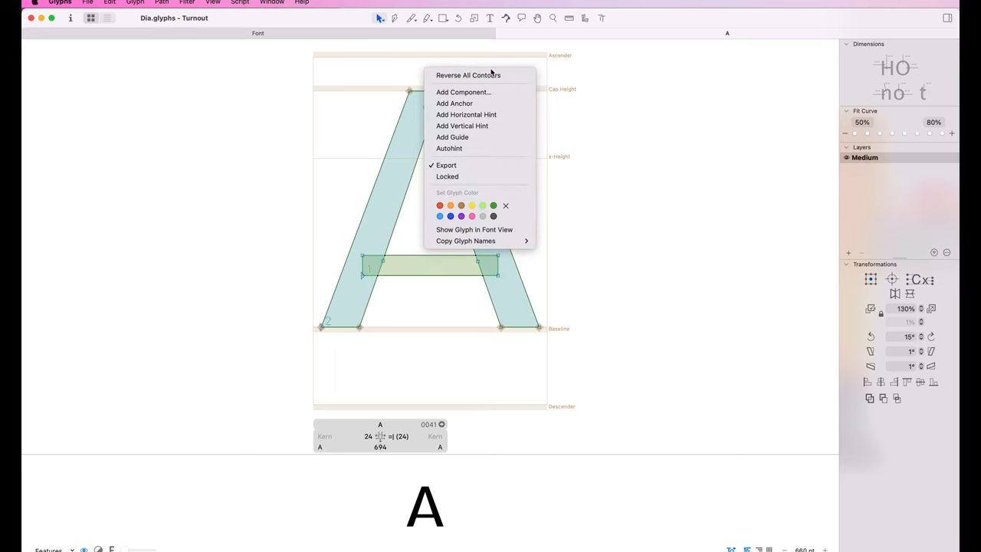
pyautogui.moveTo(453, 104)
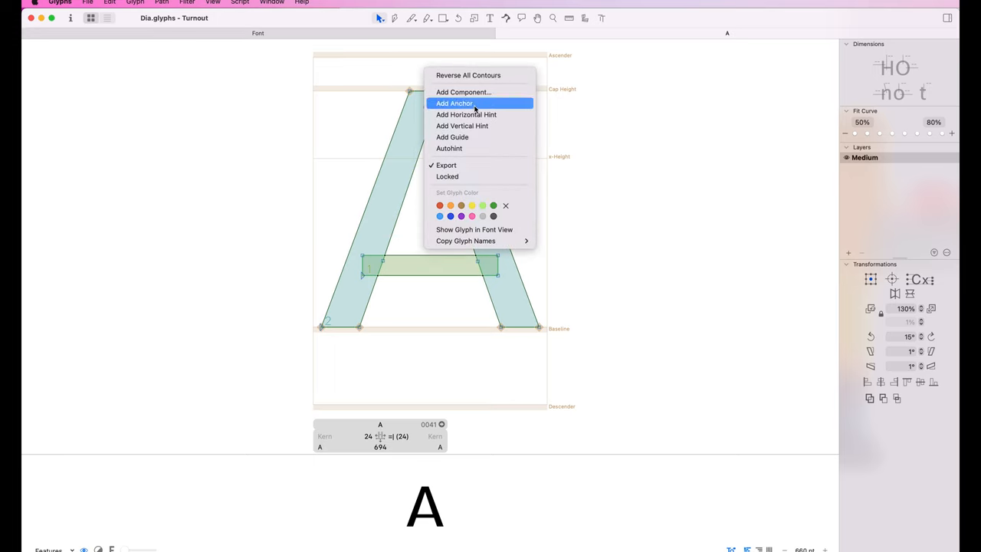
pyautogui.click(454, 104)
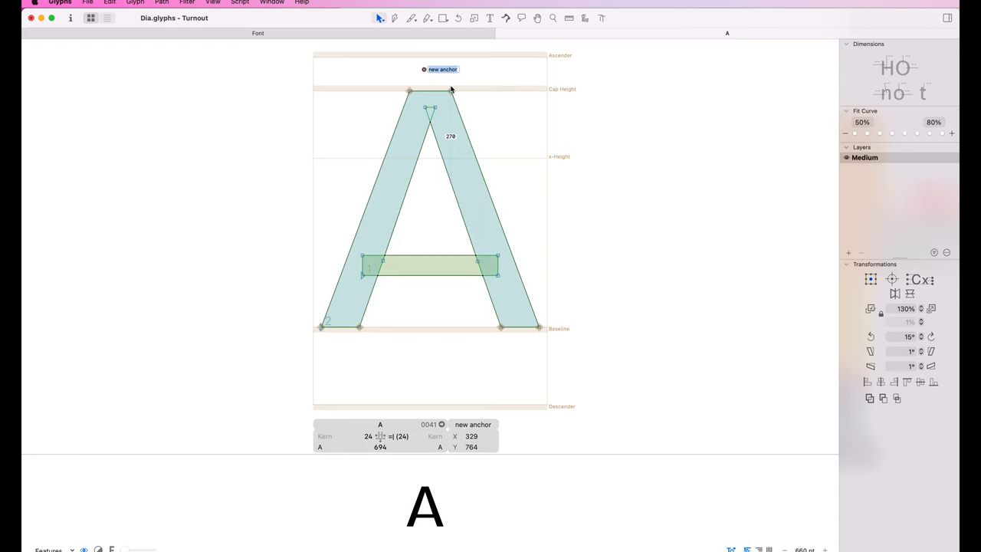
pyautogui.write('top')
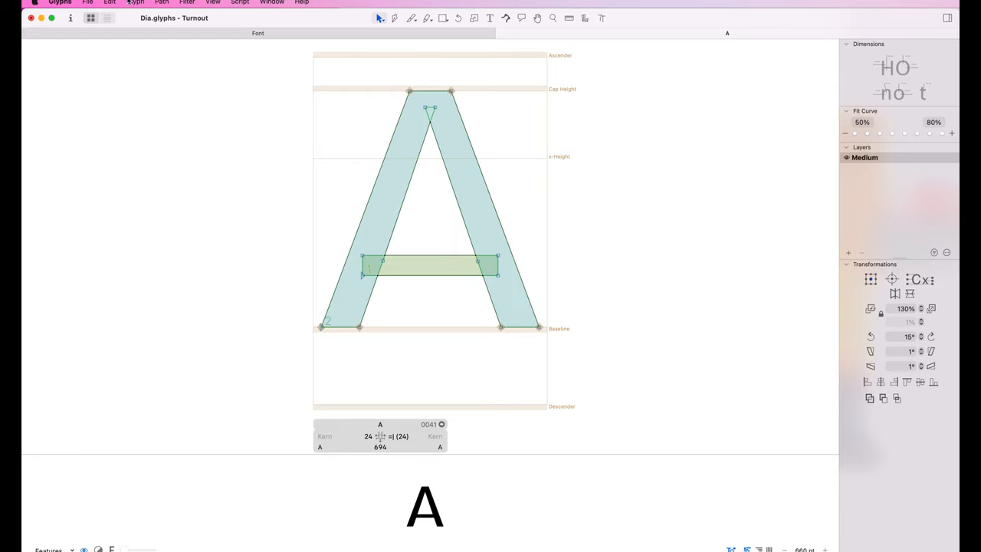
# Apply Set Anchors to give the A its default anchors
pyautogui.click(135, 3)
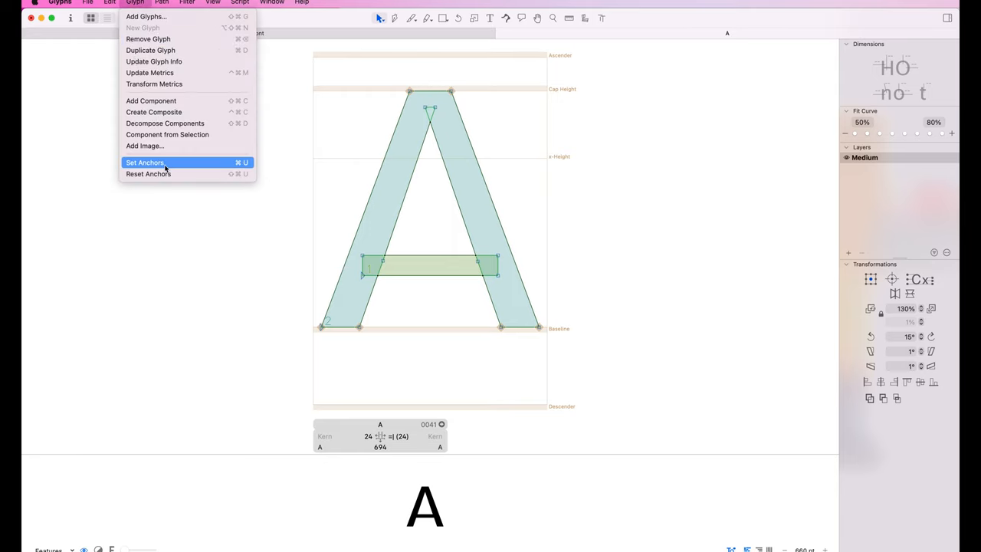
pyautogui.moveTo(167, 167)
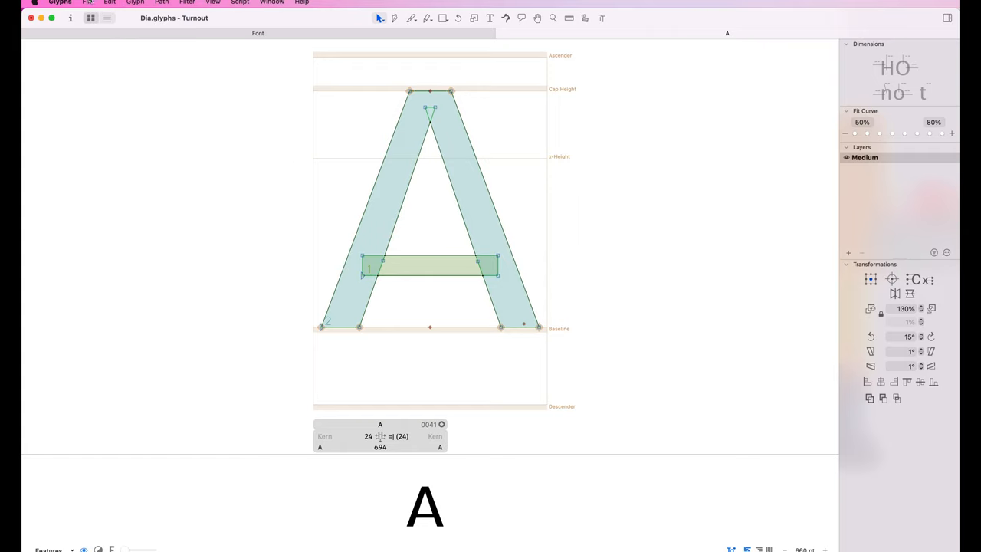
pyautogui.click(134, 3)
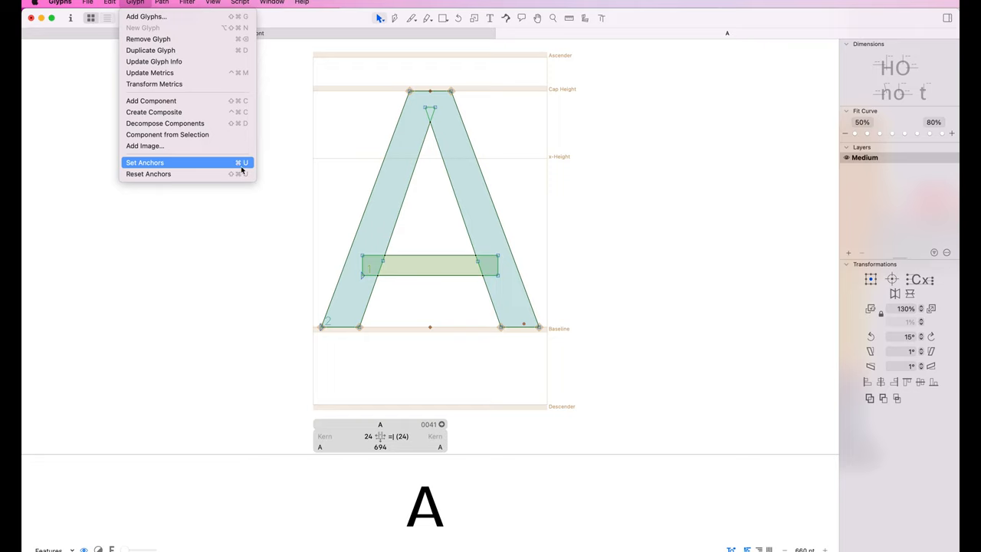
pyautogui.click(144, 163)
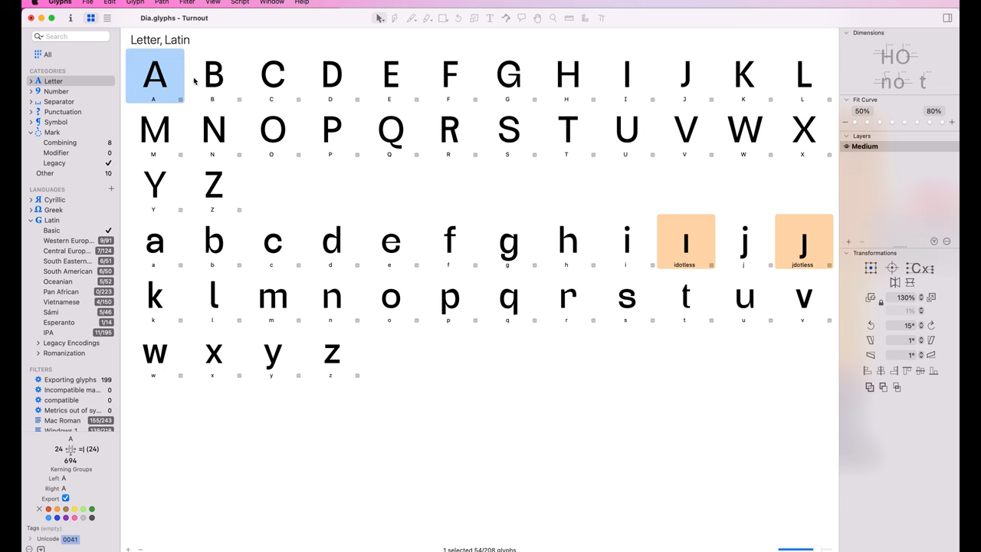
pyautogui.moveTo(334, 356)
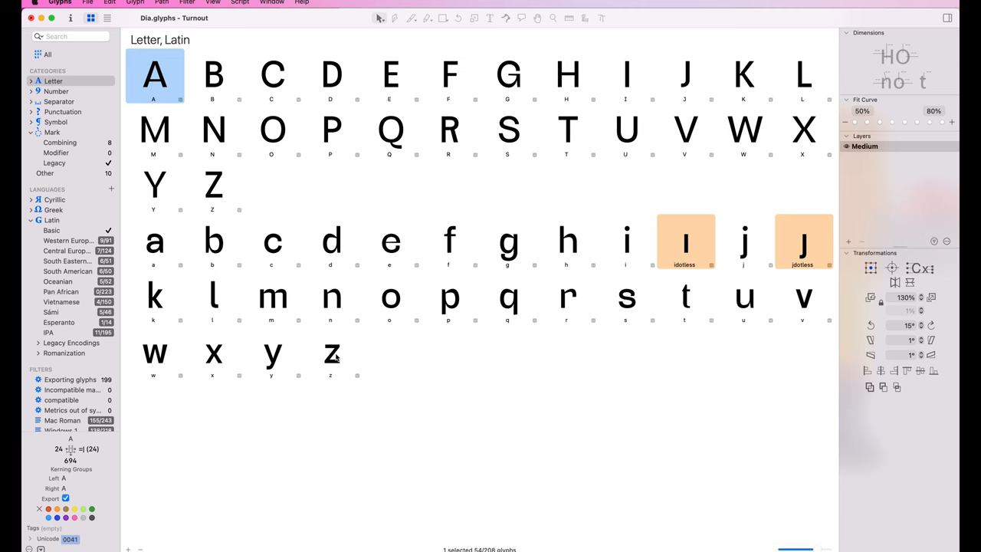
# Select all Latin letters plus the combining marks, run Set Anchors, and check the E
pyautogui.press('cmd+a')
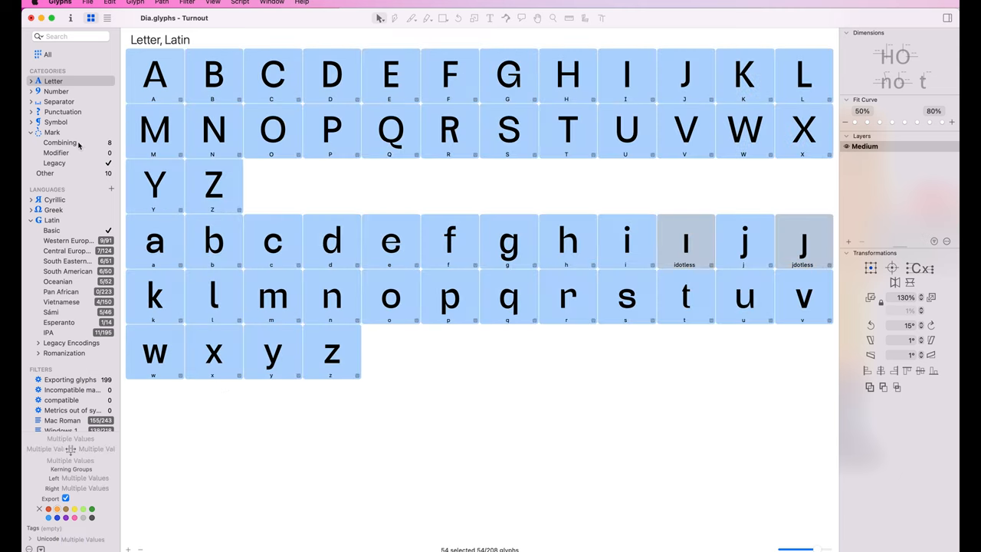
pyautogui.click(60, 141)
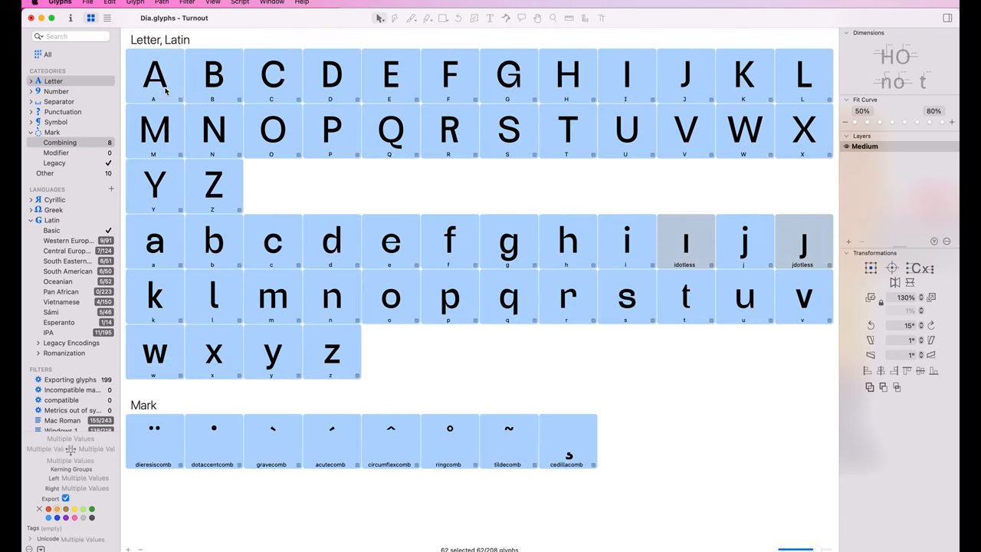
pyautogui.click(135, 3)
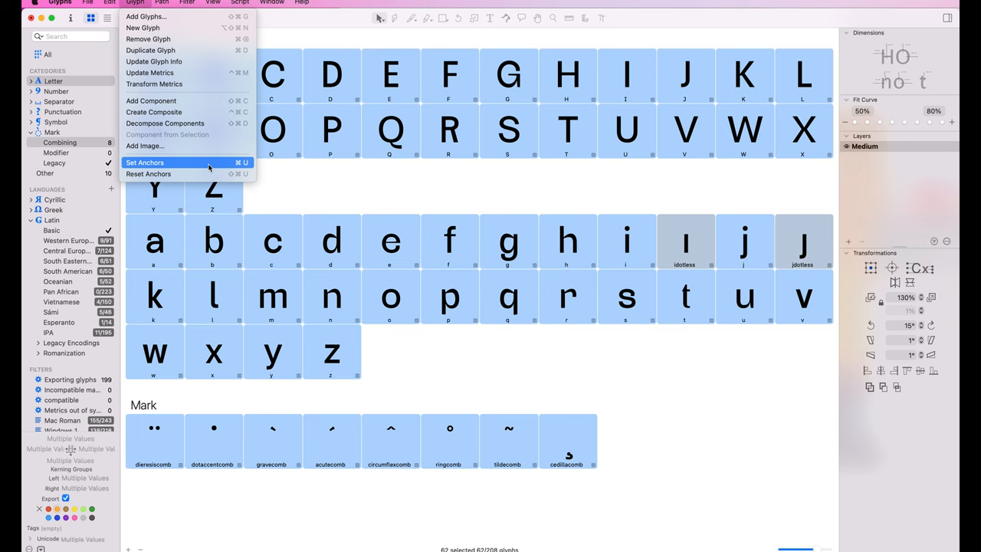
pyautogui.click(144, 163)
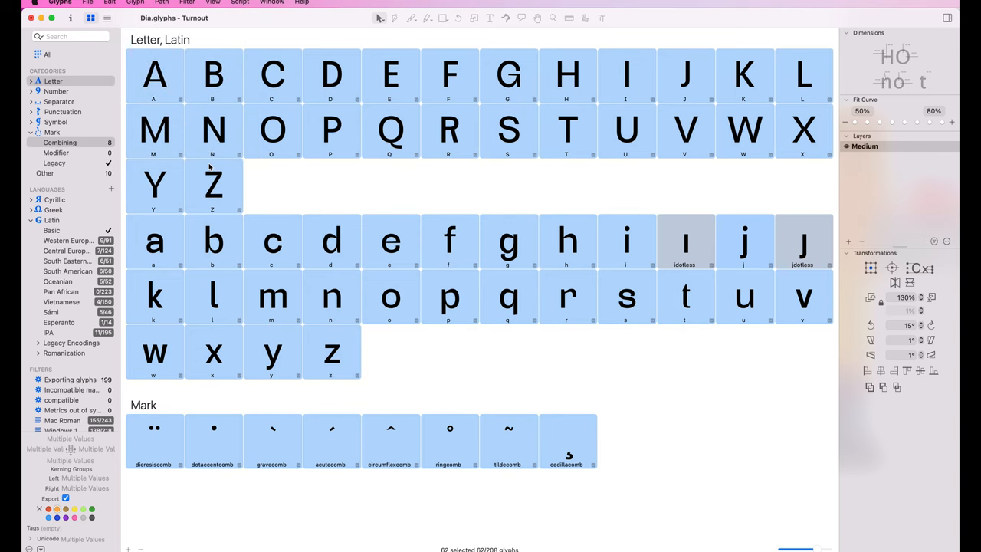
pyautogui.moveTo(390, 77)
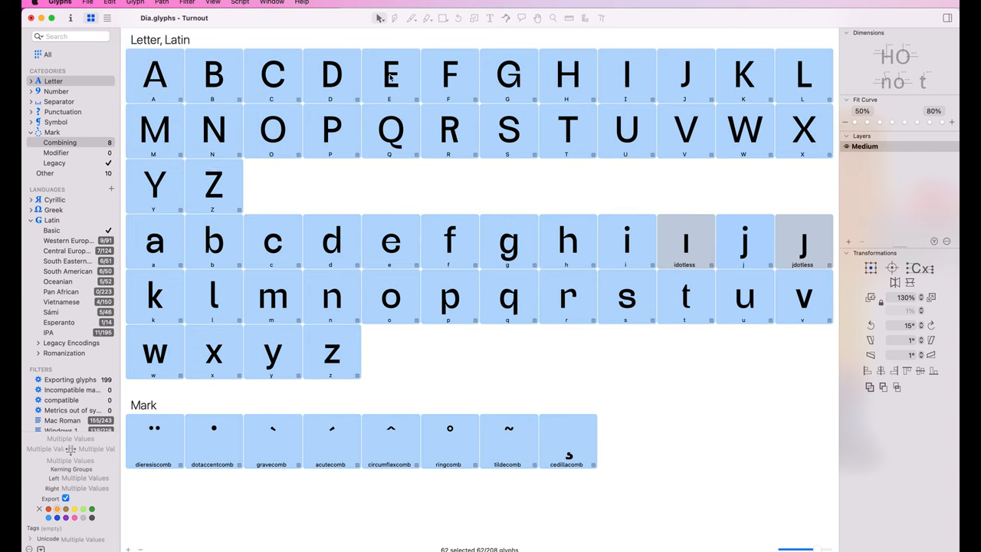
pyautogui.doubleClick(389, 74)
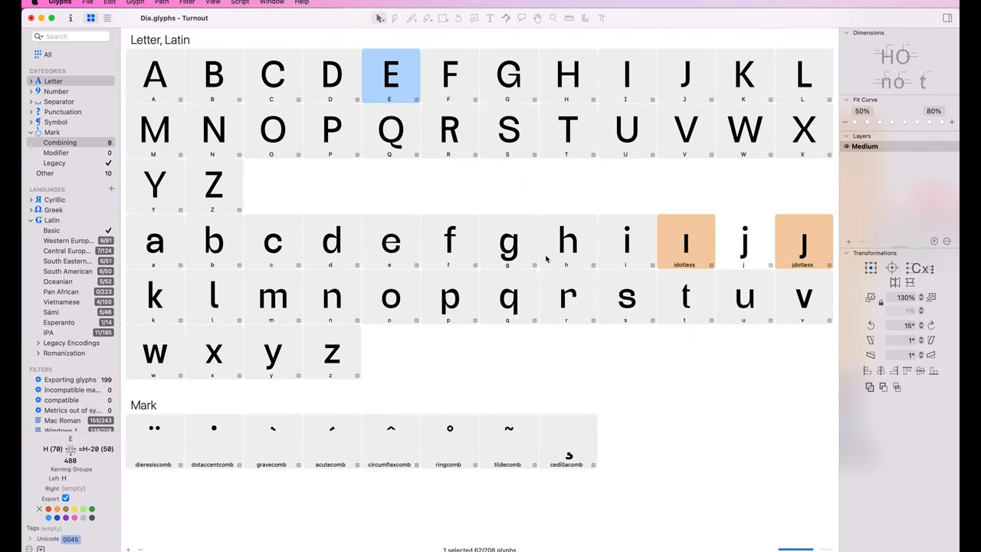
pyautogui.doubleClick(507, 241)
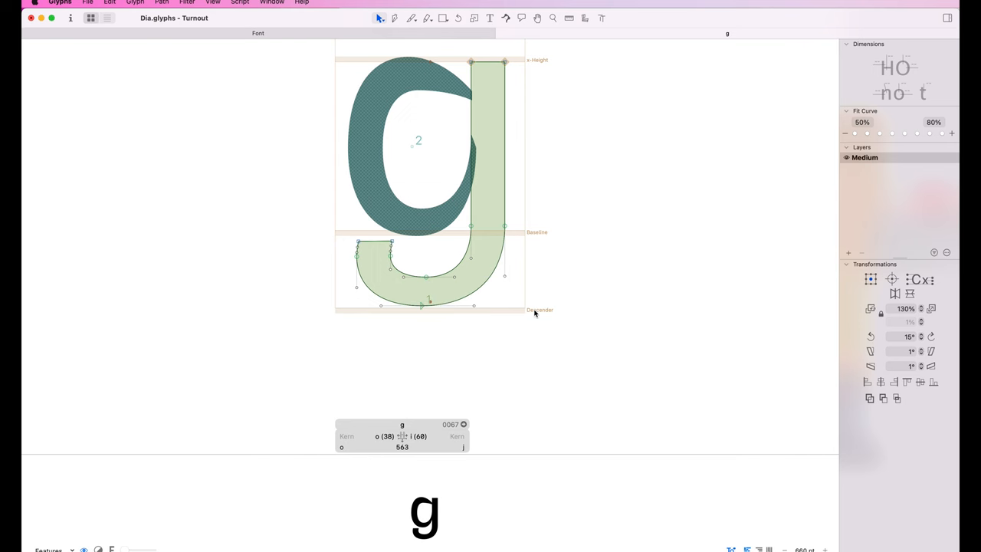
pyautogui.click(91, 19)
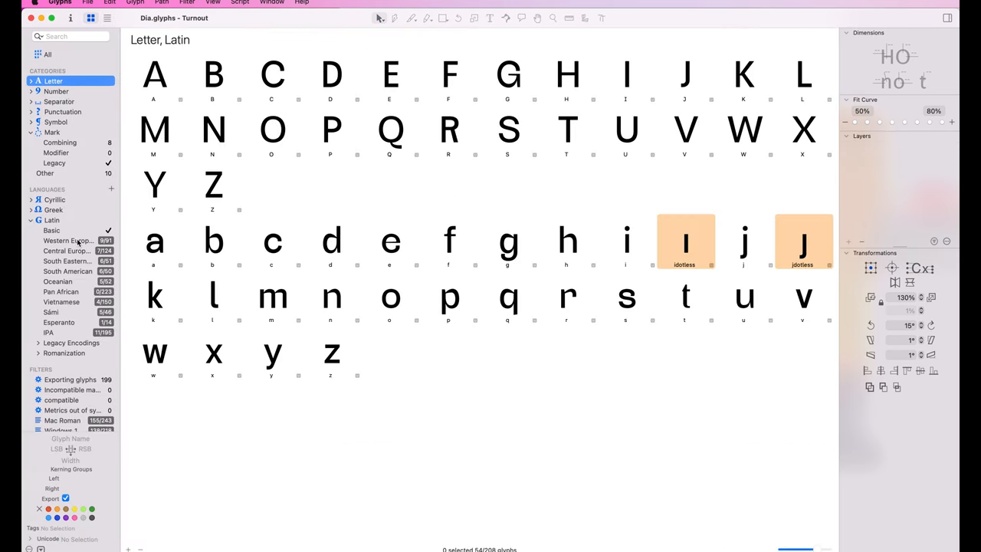
pyautogui.click(68, 239)
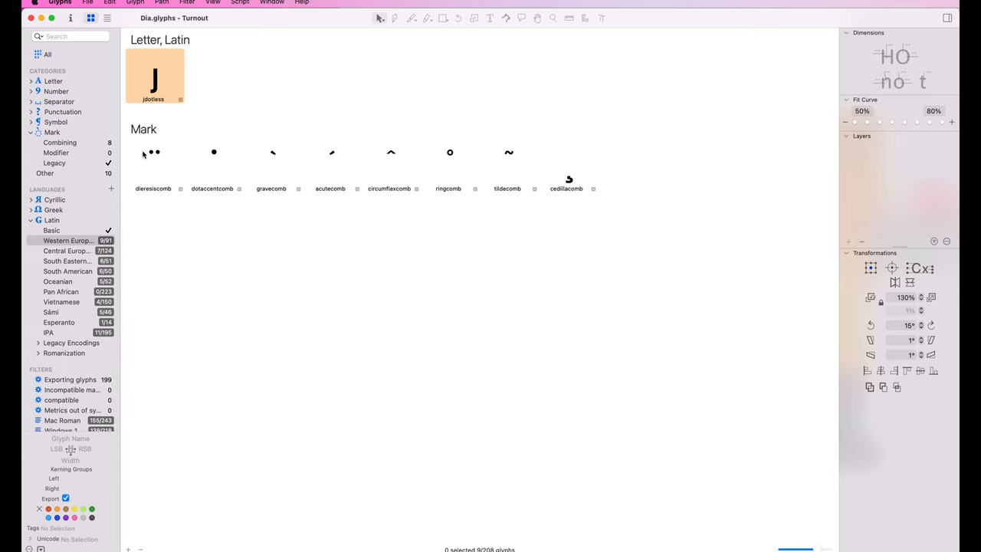
# Open gravecomb for editing to place its top anchor
pyautogui.doubleClick(270, 152)
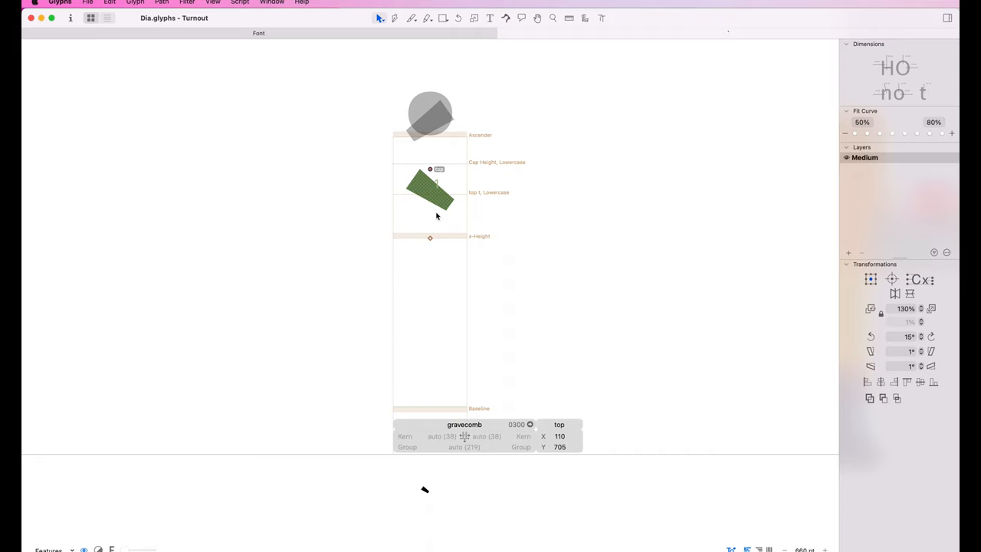
pyautogui.moveTo(433, 171)
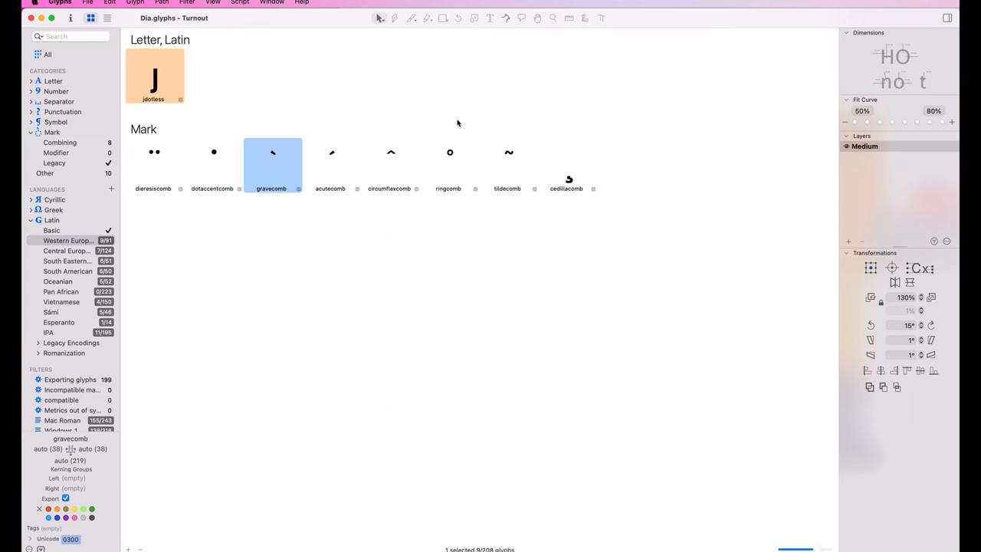
pyautogui.moveTo(184, 230)
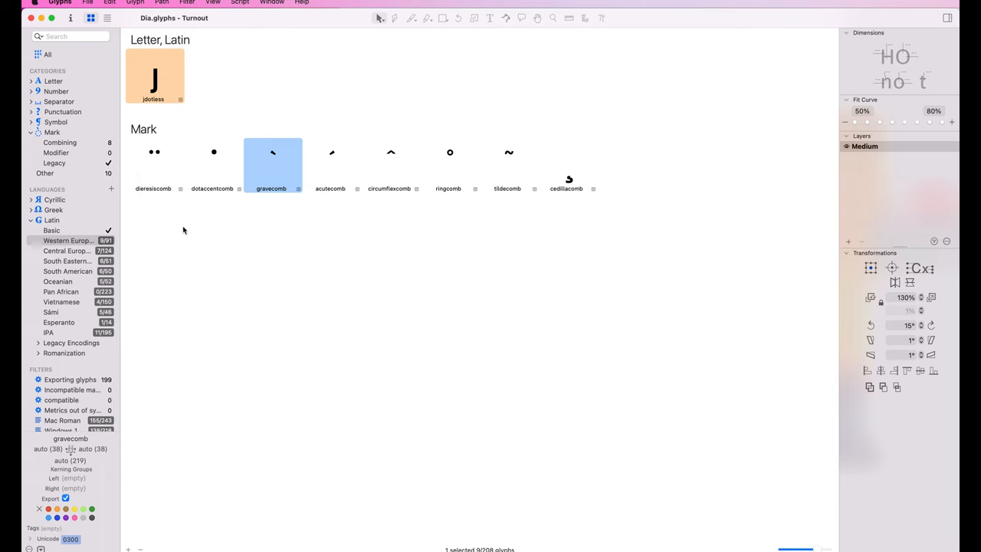
pyautogui.moveTo(181, 245)
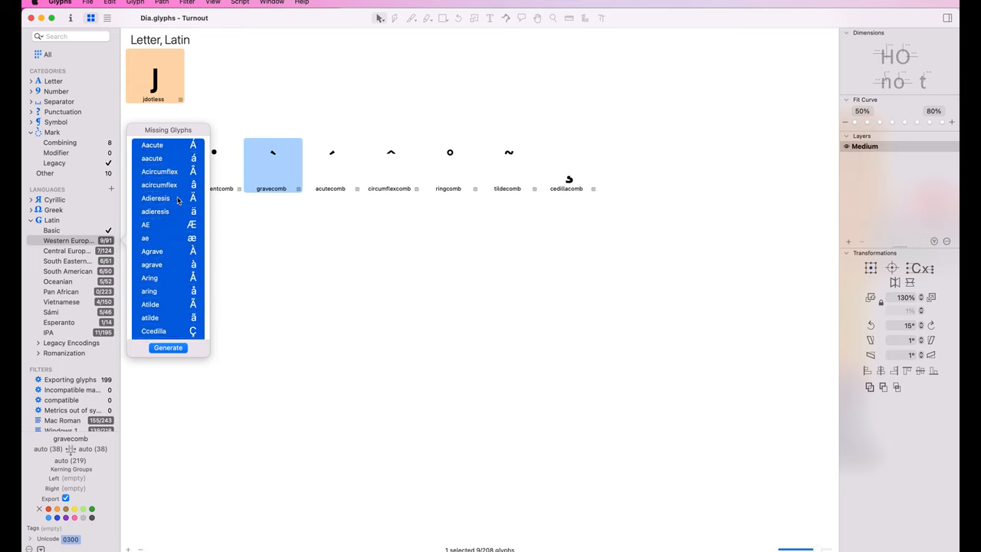
# Scroll through the list of missing accented letters, Aacute to Uacute
pyautogui.scroll(-3)
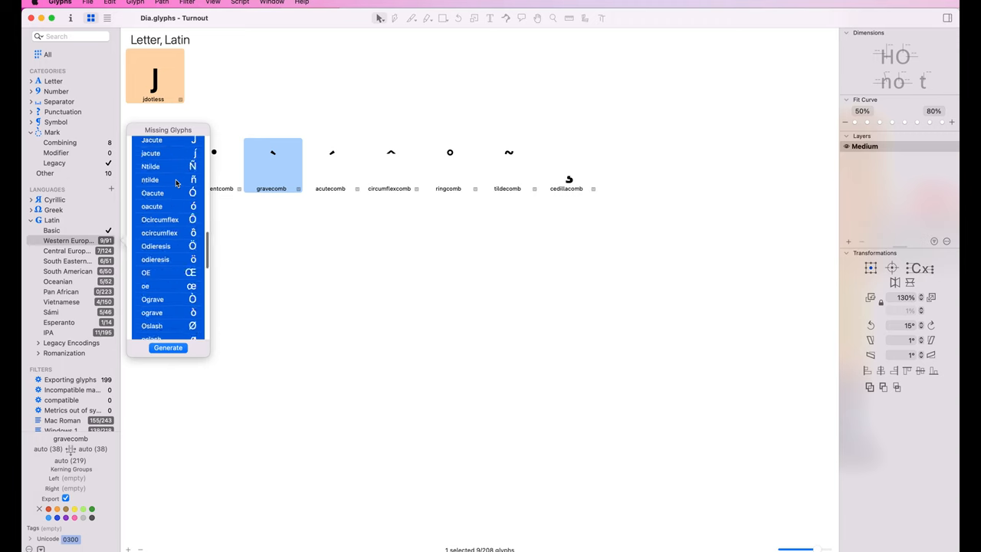
pyautogui.scroll(-3)
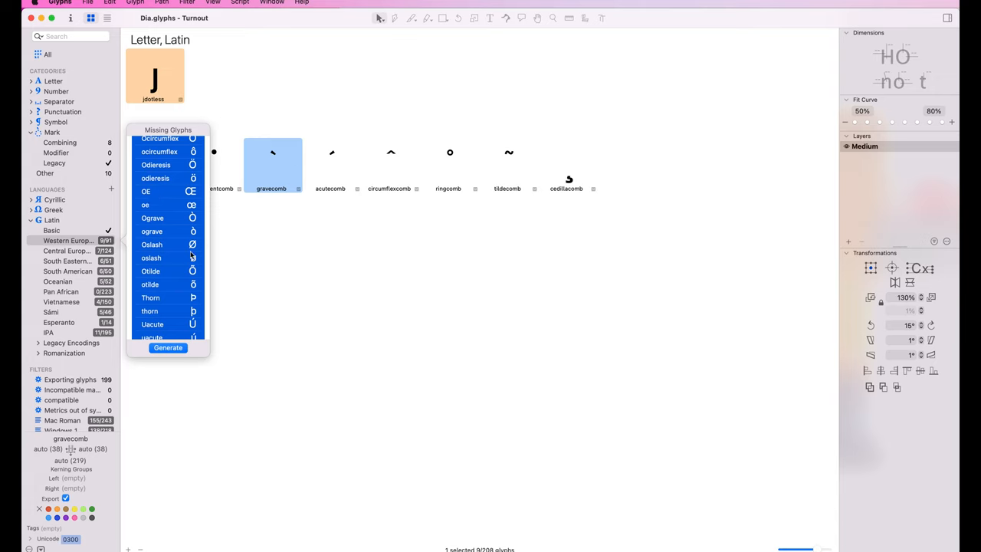
pyautogui.moveTo(228, 313)
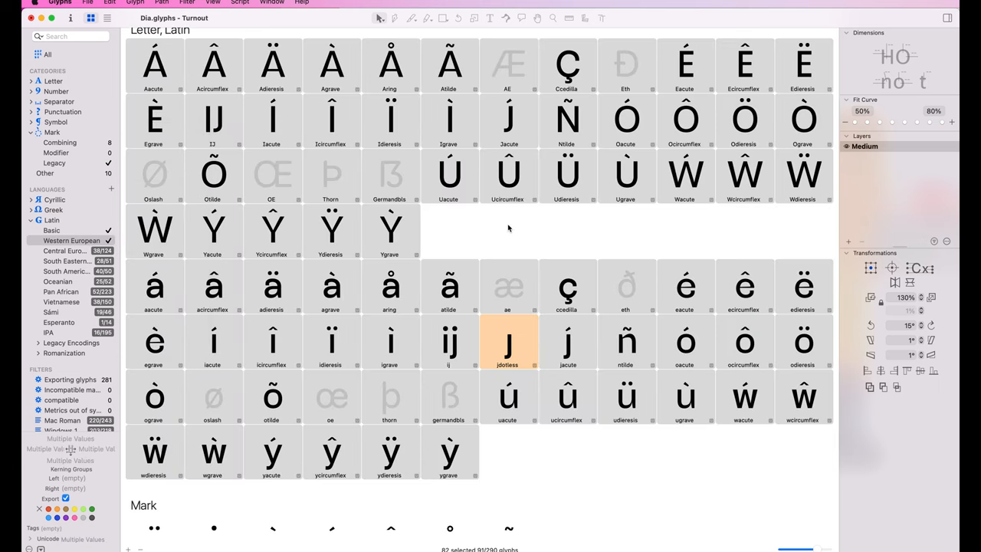
pyautogui.moveTo(626, 65)
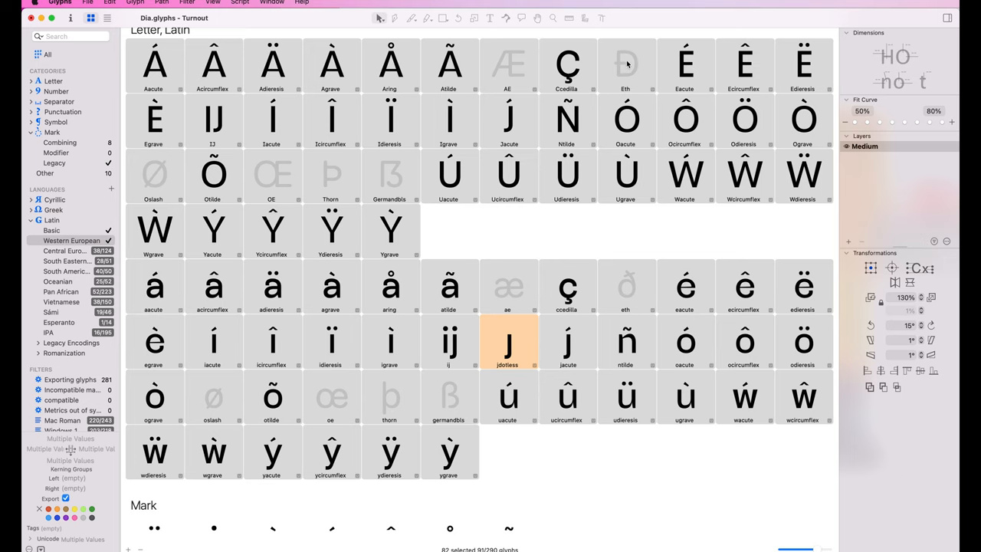
pyautogui.moveTo(489, 374)
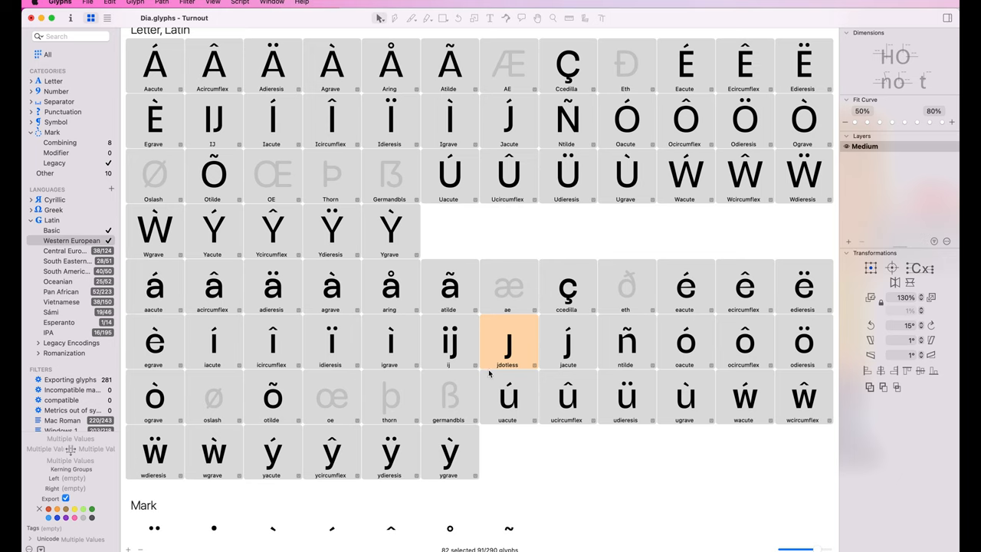
pyautogui.click(211, 64)
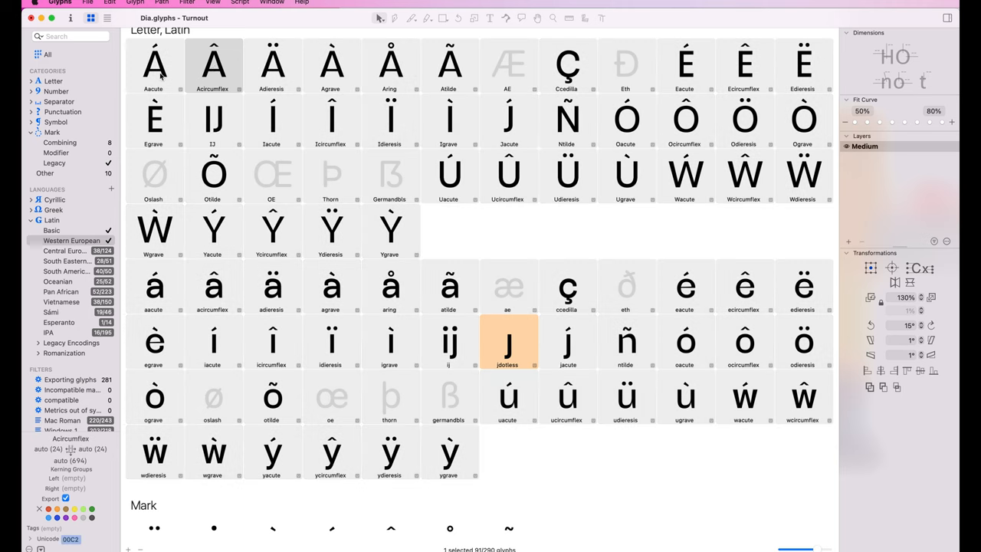
pyautogui.doubleClick(212, 64)
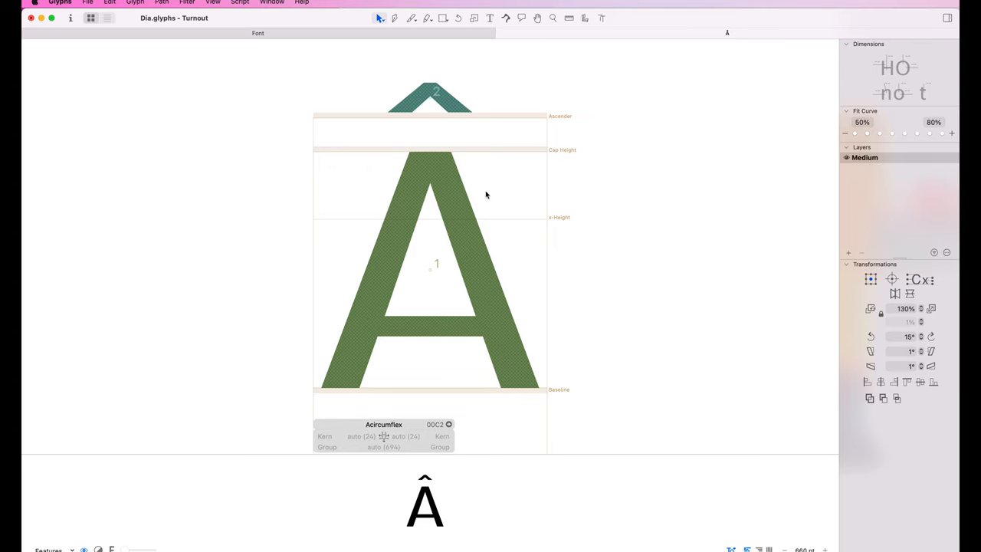
pyautogui.moveTo(451, 206)
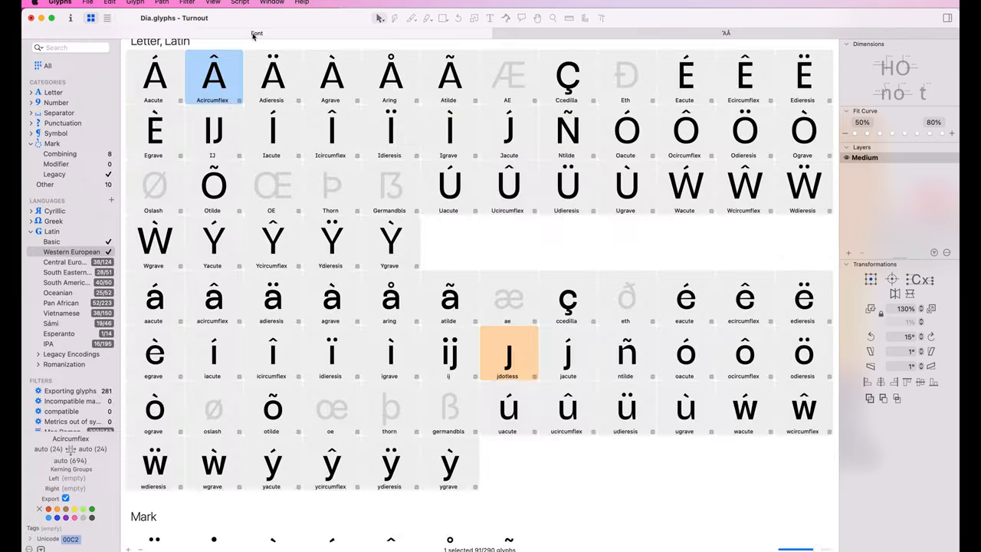
# Show all Latin letters and open A alongside its accented composites Aacute through Atilde
pyautogui.click(153, 77)
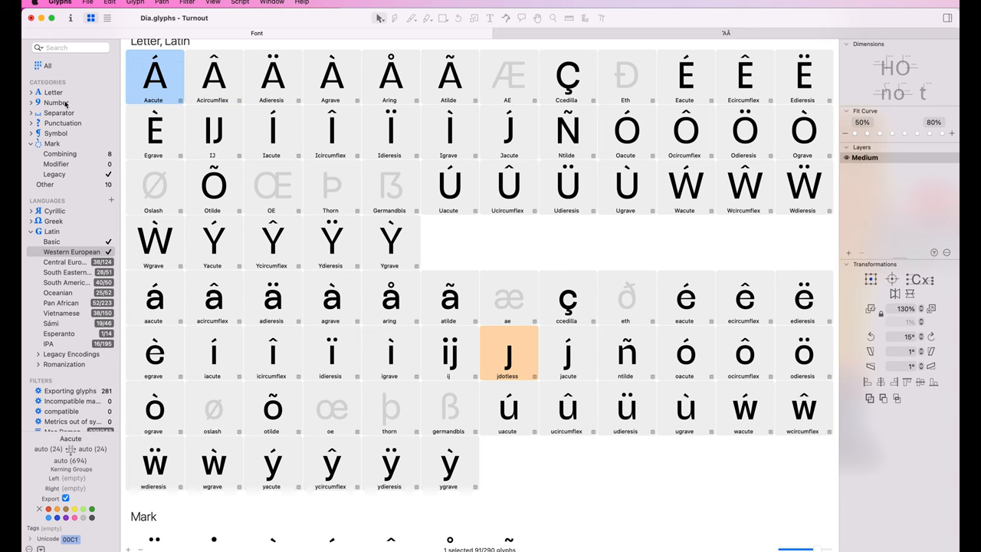
pyautogui.click(53, 92)
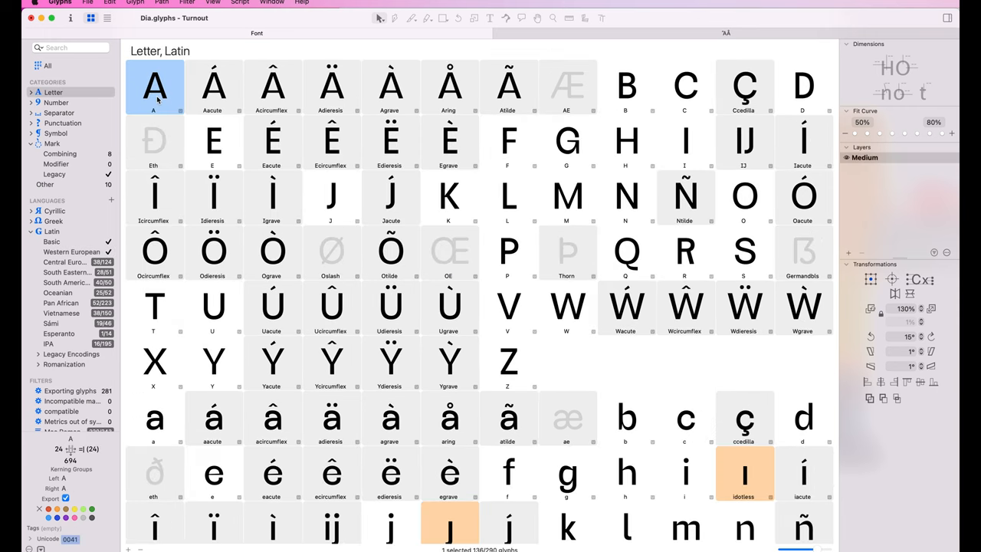
pyautogui.doubleClick(153, 84)
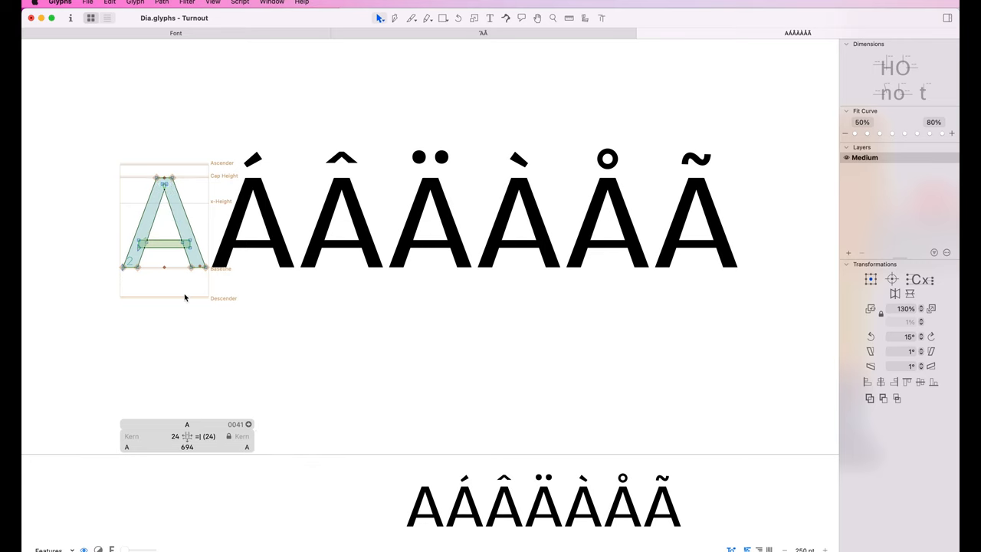
pyautogui.moveTo(227, 181)
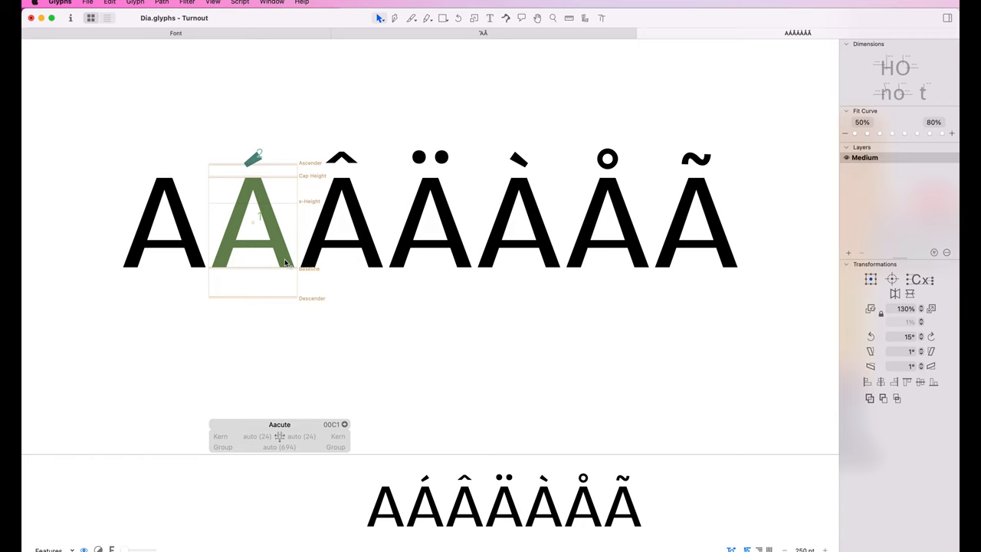
pyautogui.moveTo(319, 248)
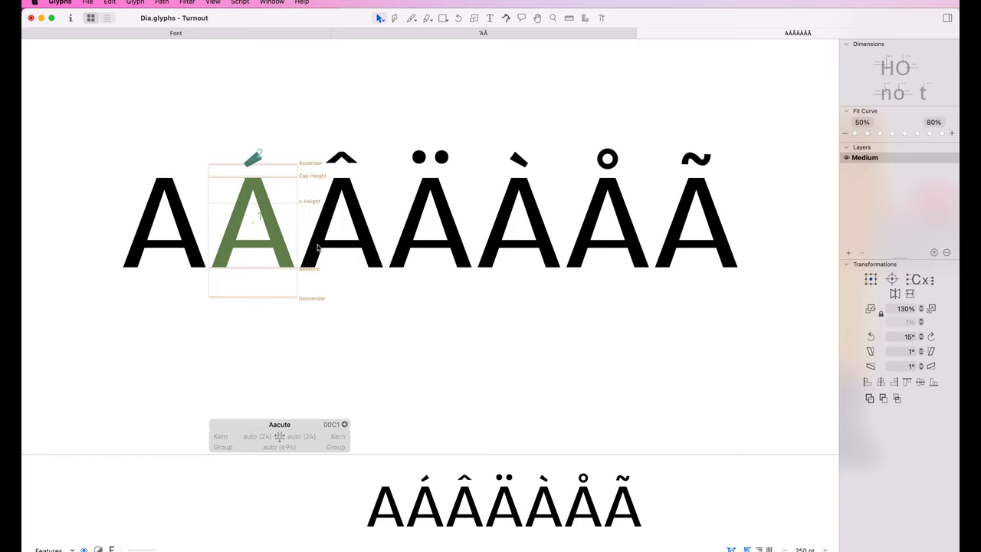
pyautogui.moveTo(543, 299)
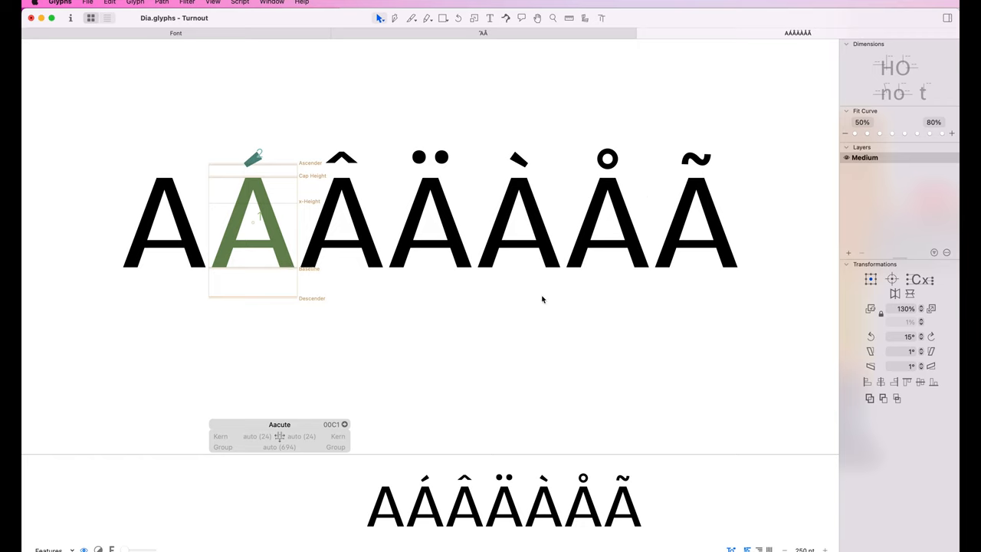
pyautogui.moveTo(634, 245)
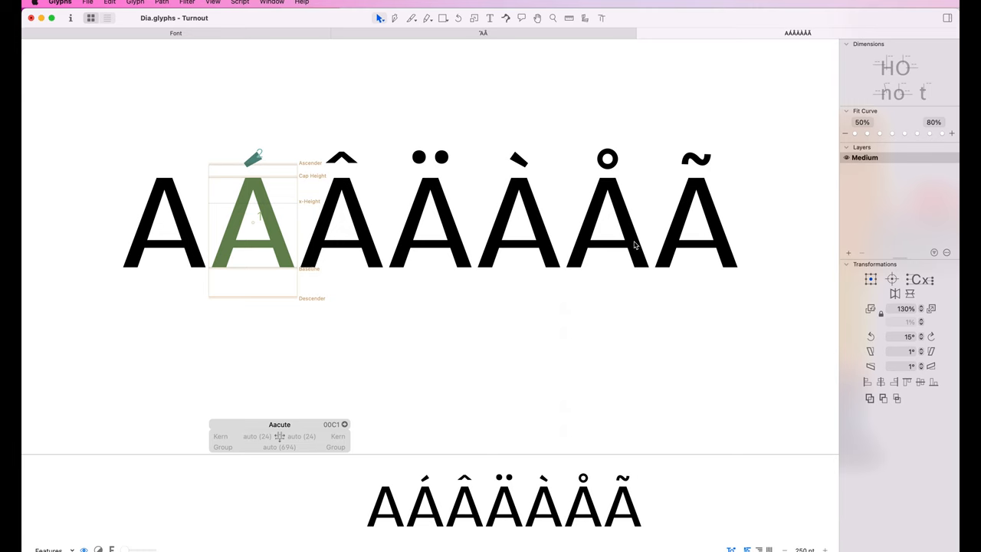
pyautogui.moveTo(613, 240)
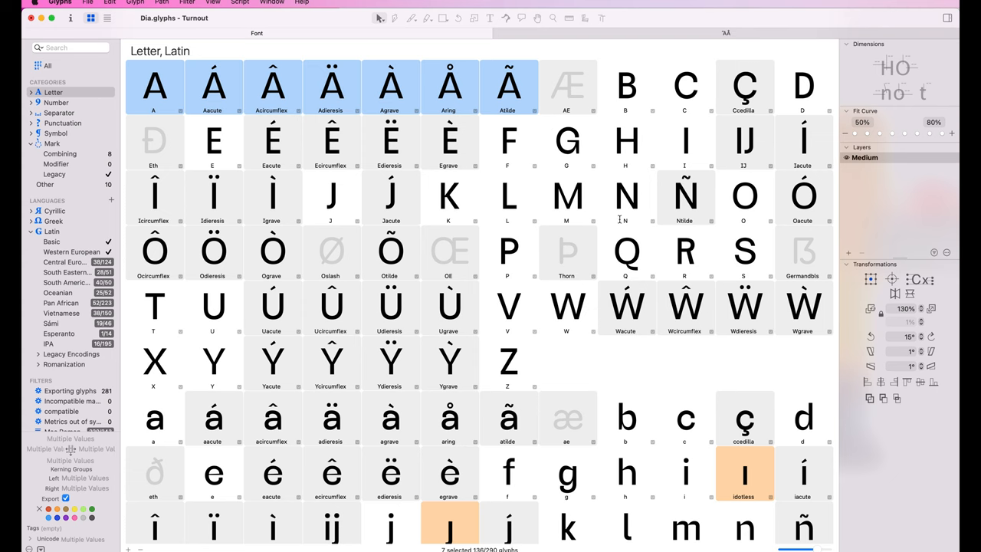
pyautogui.scroll(-3)
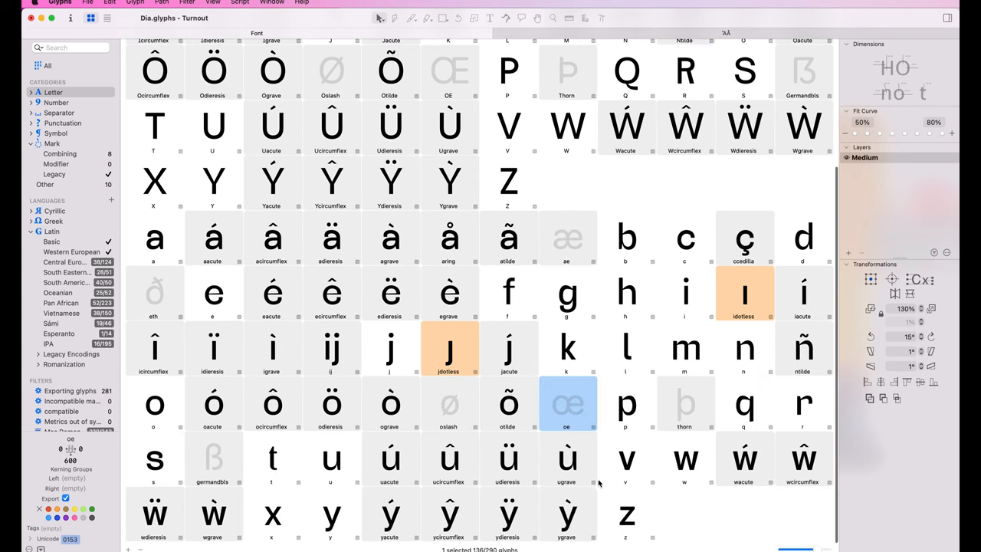
pyautogui.click(684, 404)
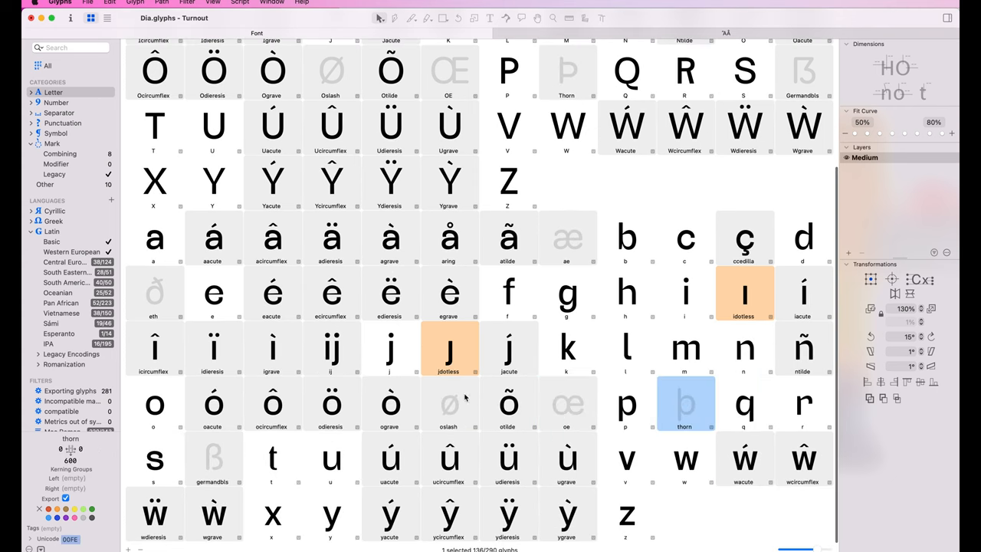
pyautogui.click(154, 294)
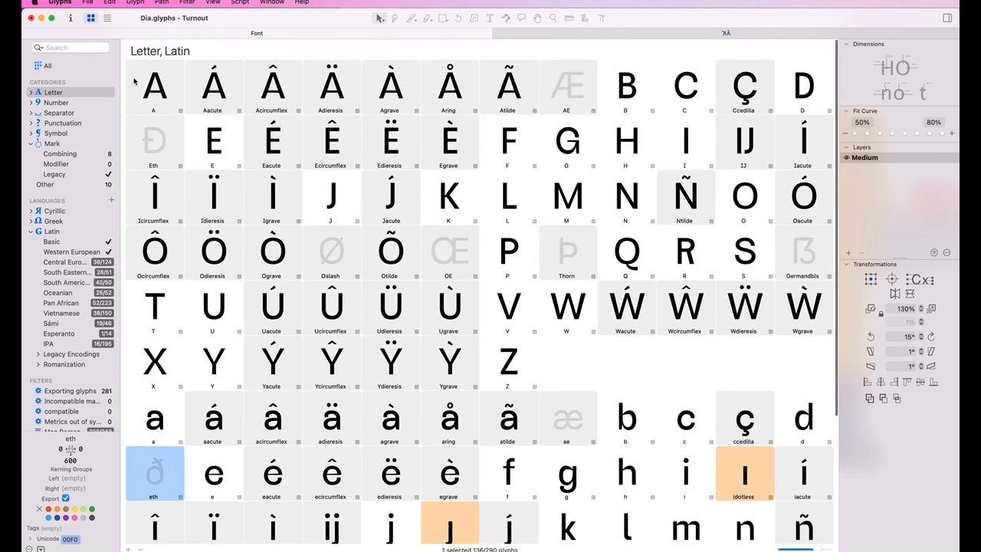
pyautogui.scroll(-3)
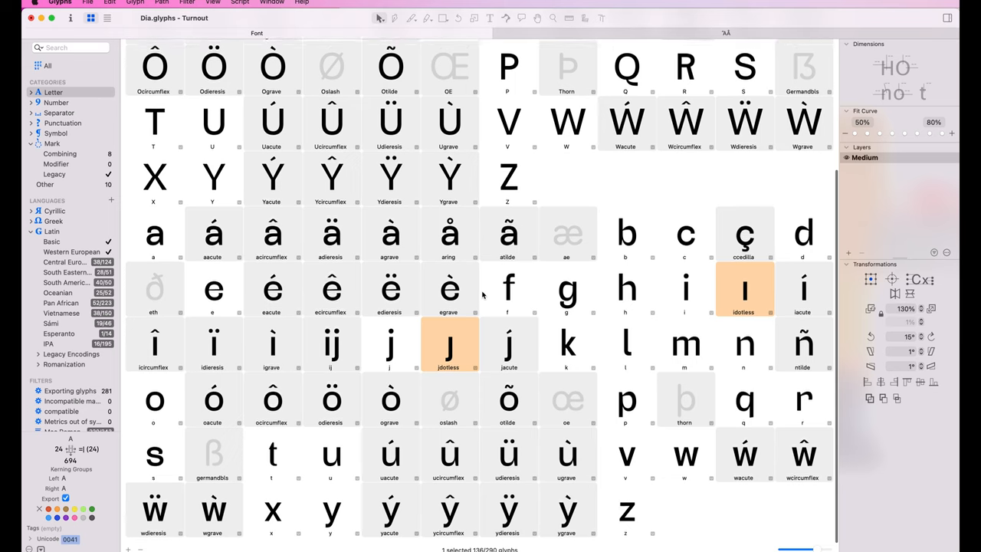